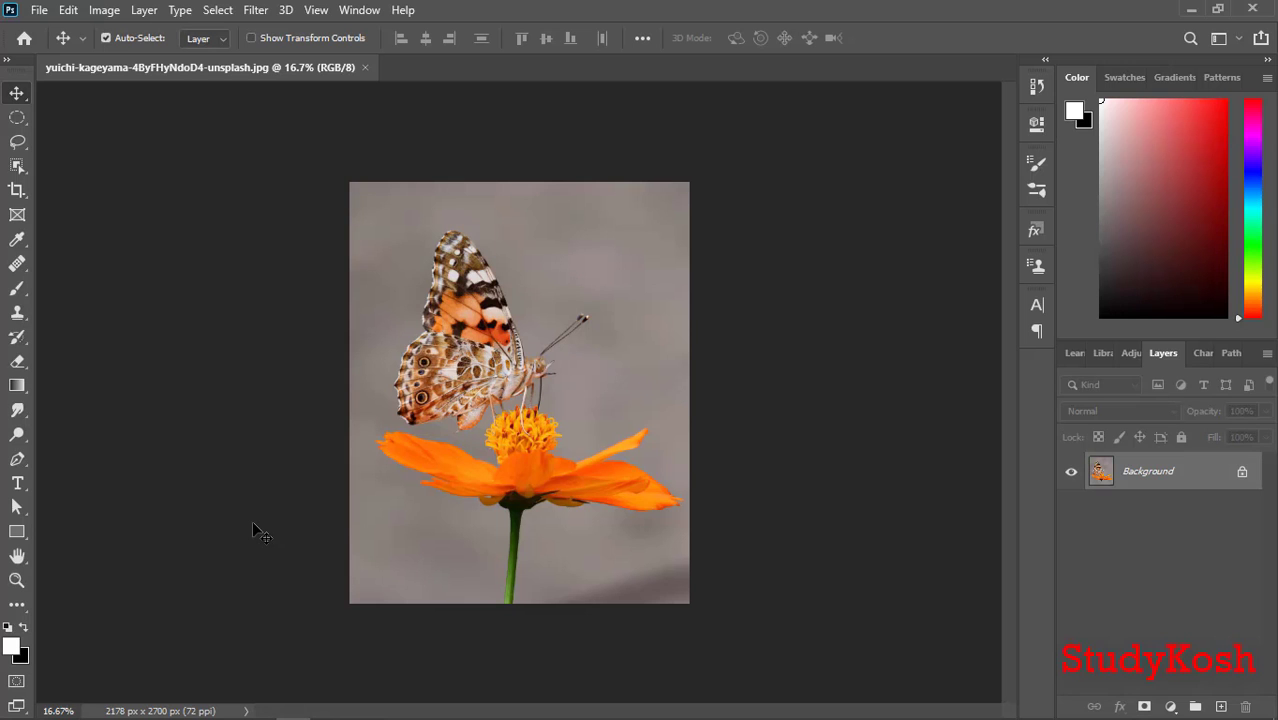
pyautogui.moveTo(305, 160)
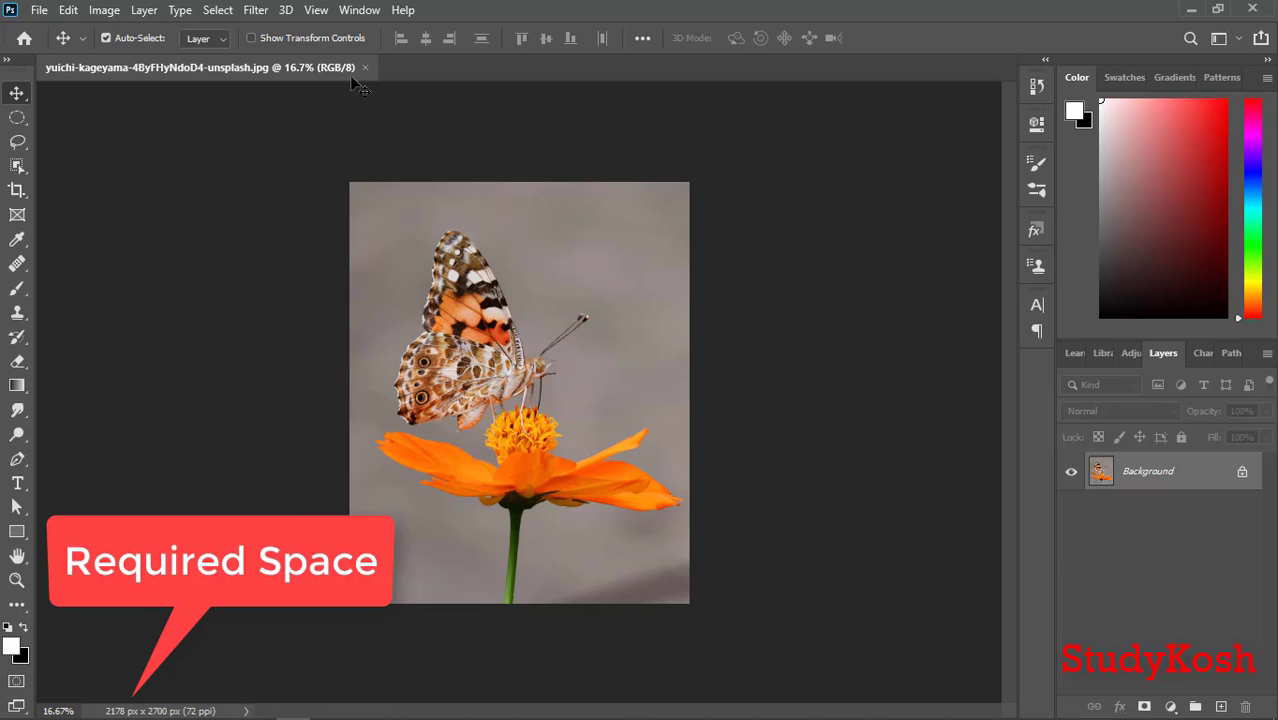
pyautogui.moveTo(701, 205)
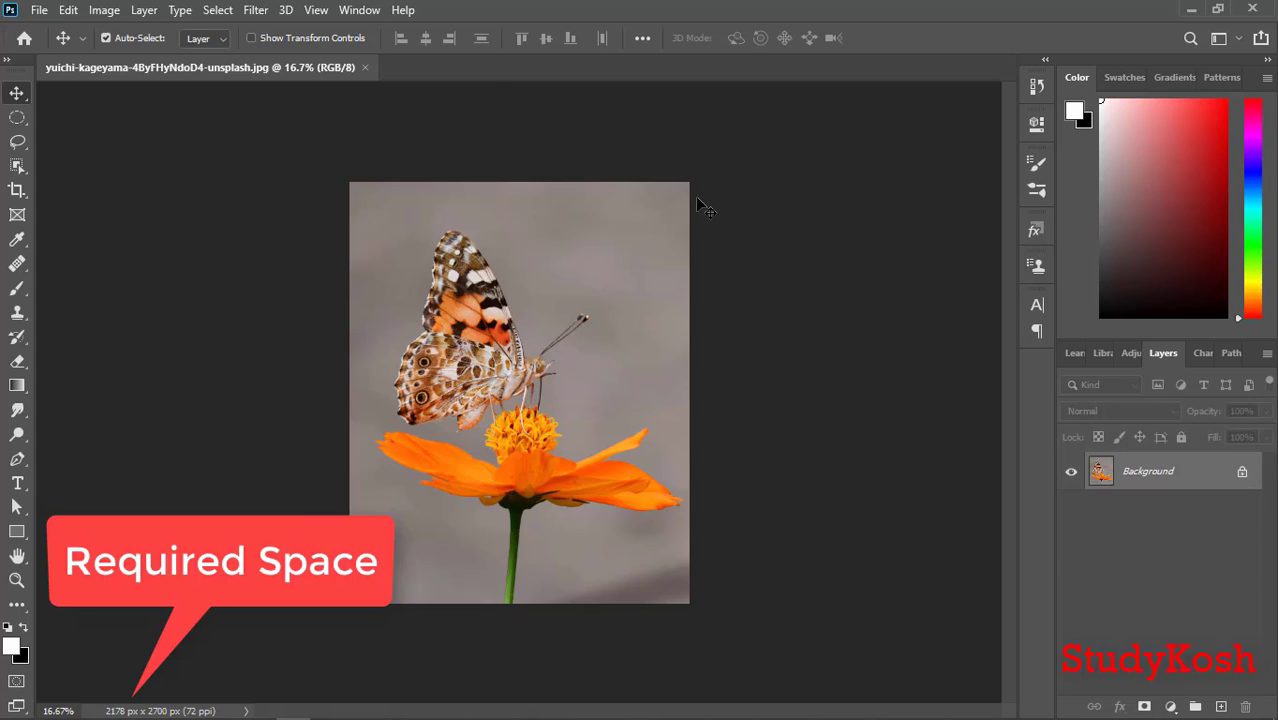
pyautogui.moveTo(404, 631)
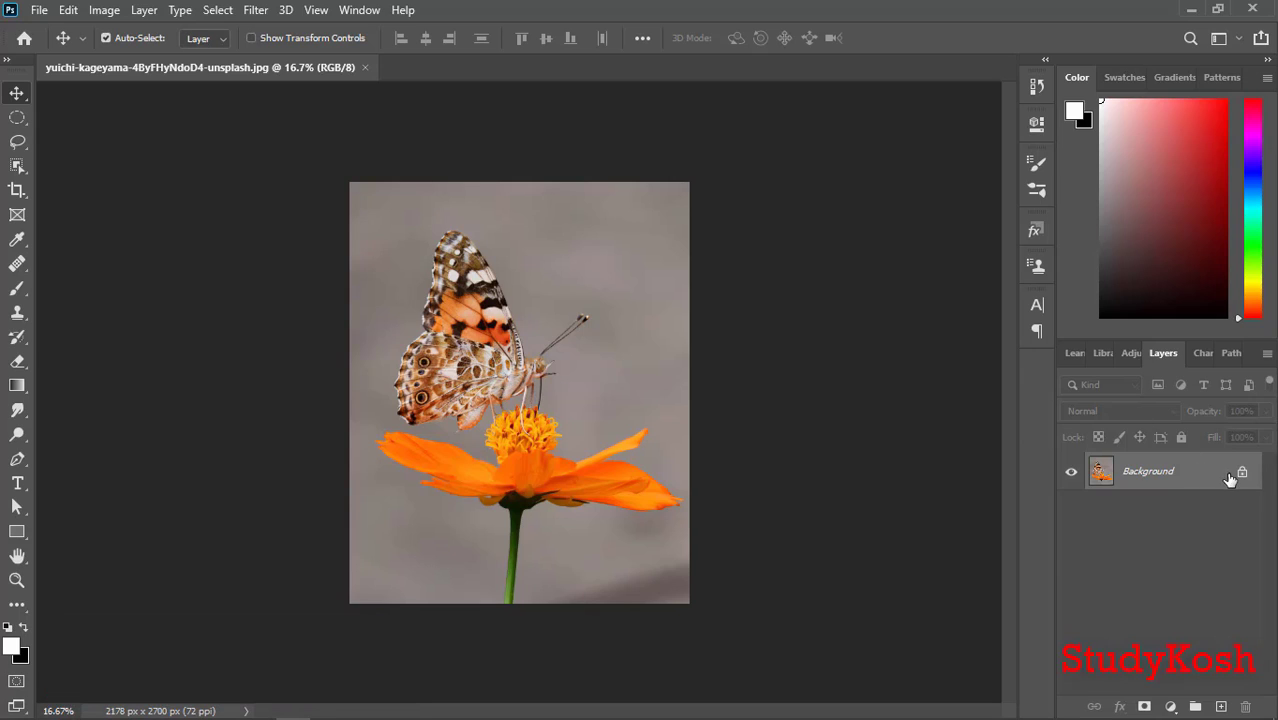
pyautogui.moveTo(1236, 472)
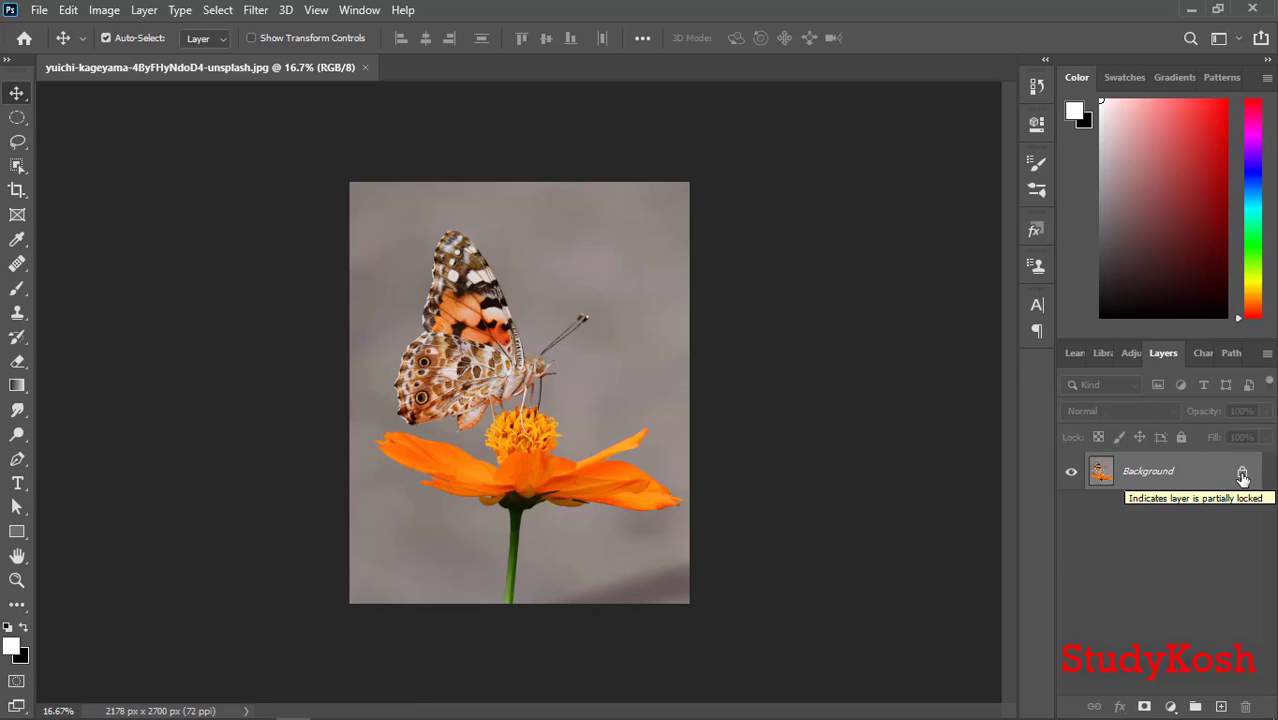
# Unlock the Background layer so it becomes an editable Layer 0, then open the Image menu
pyautogui.click(1240, 471)
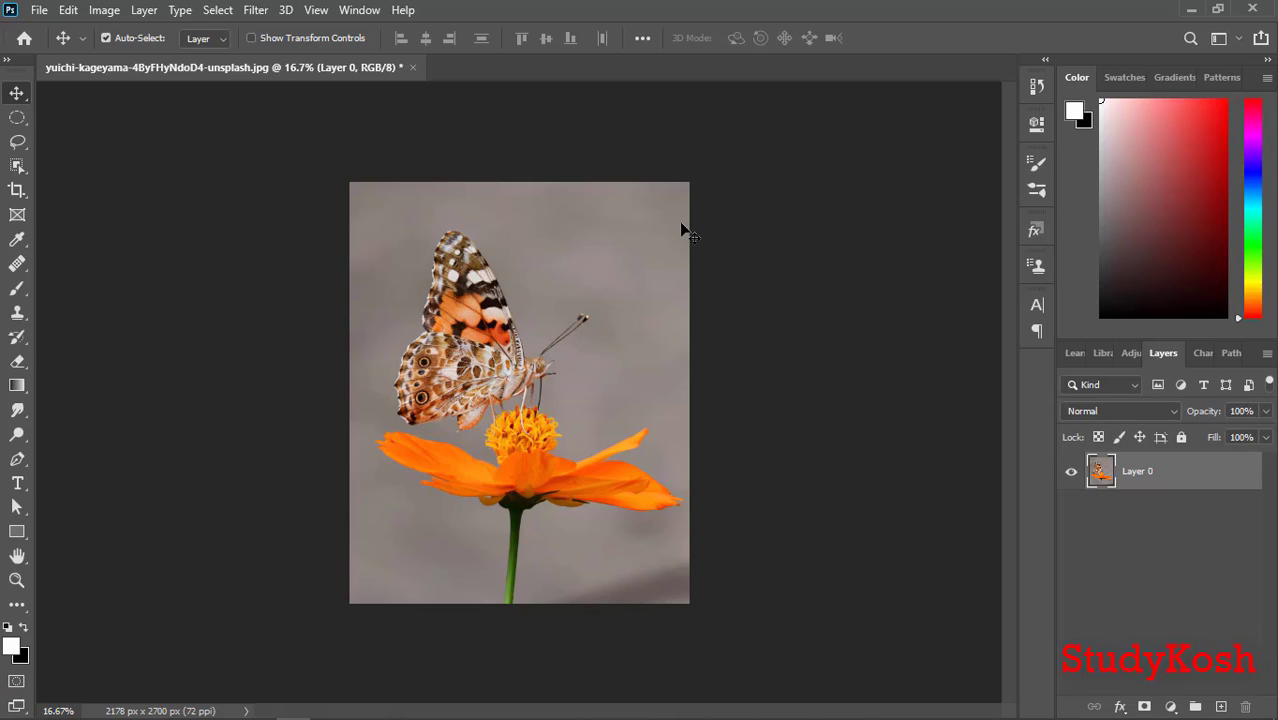
pyautogui.moveTo(236, 444)
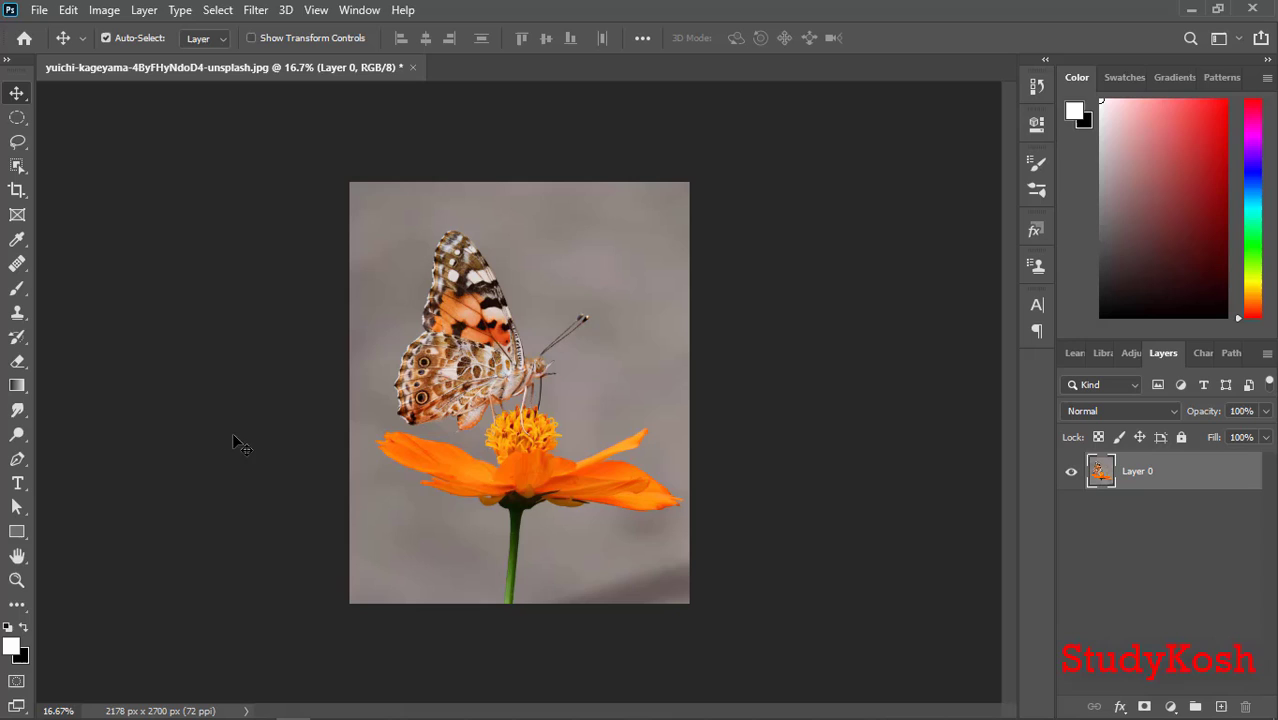
pyautogui.click(113, 10)
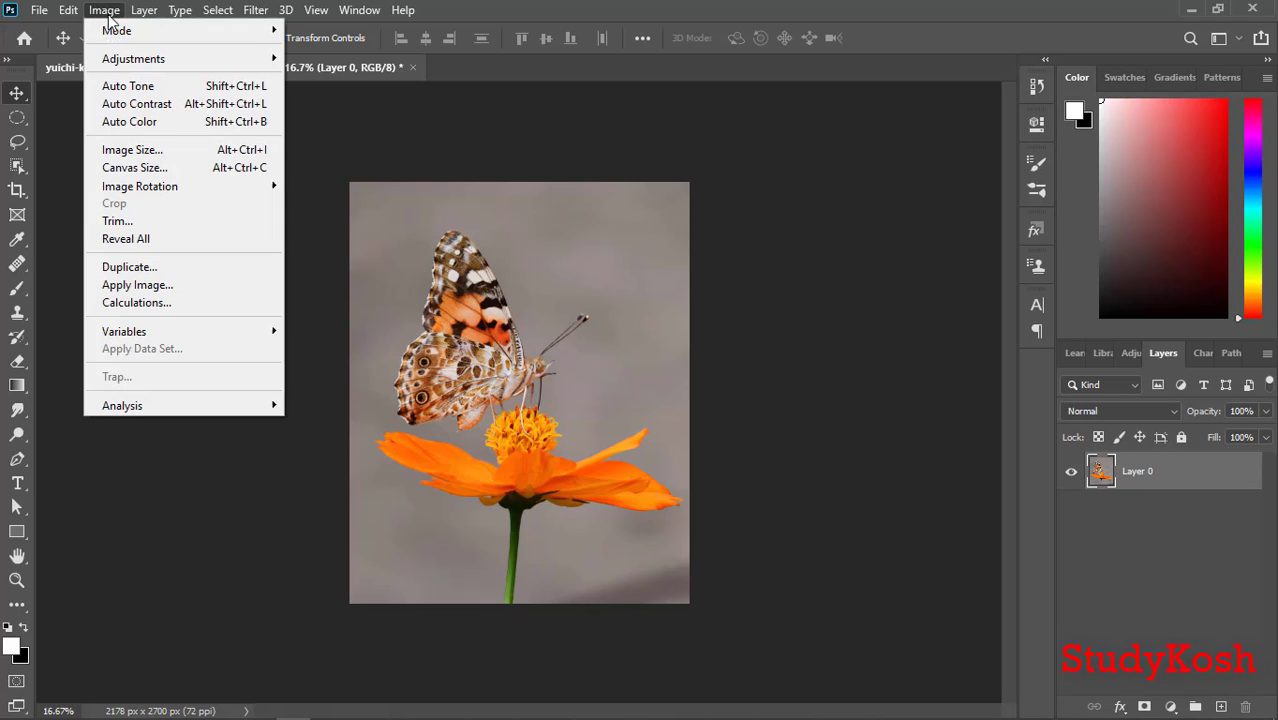
pyautogui.moveTo(134, 167)
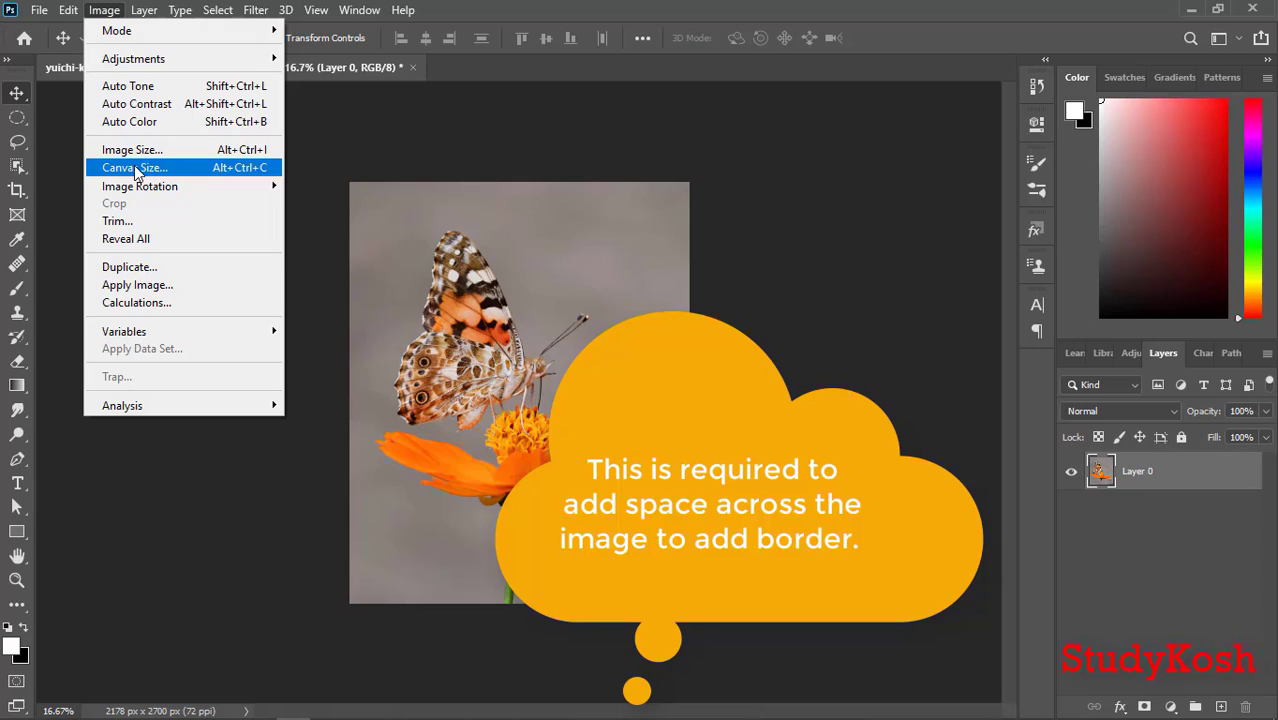
# Enlarge the canvas with relative Canvas Size to 2205 × 2727 px, leaving a transparent margin
pyautogui.click(134, 167)
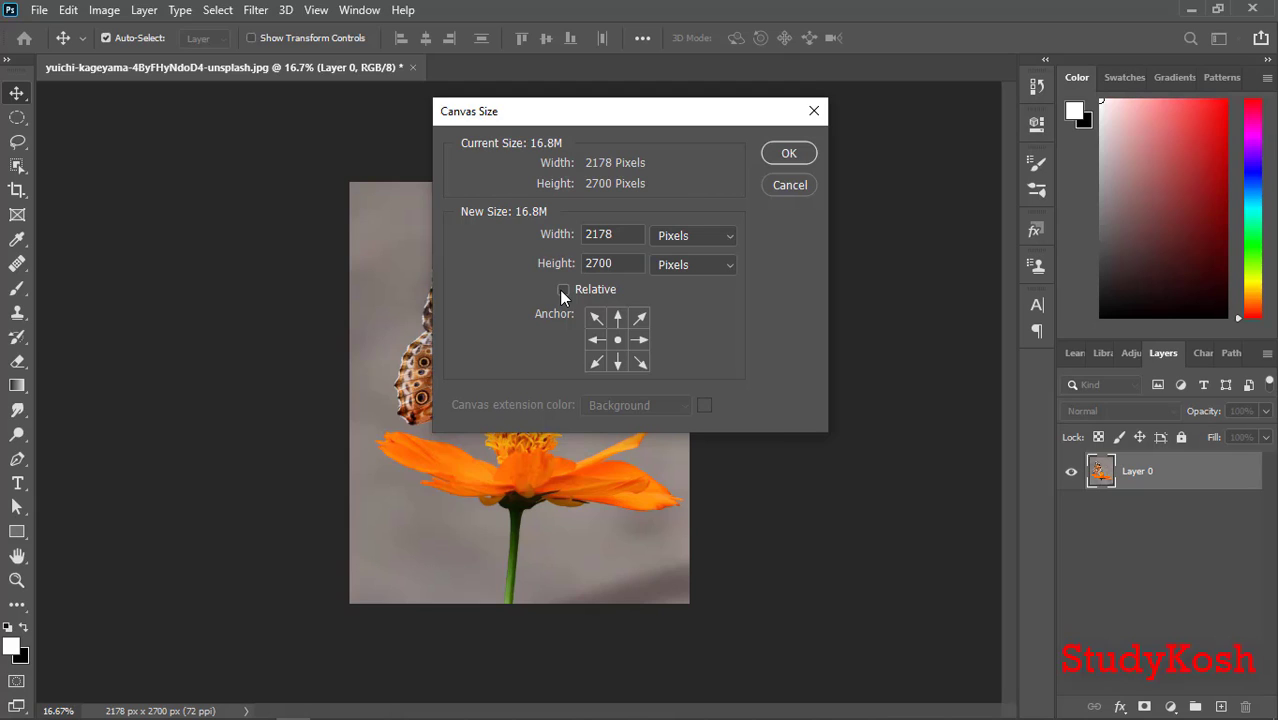
pyautogui.click(564, 289)
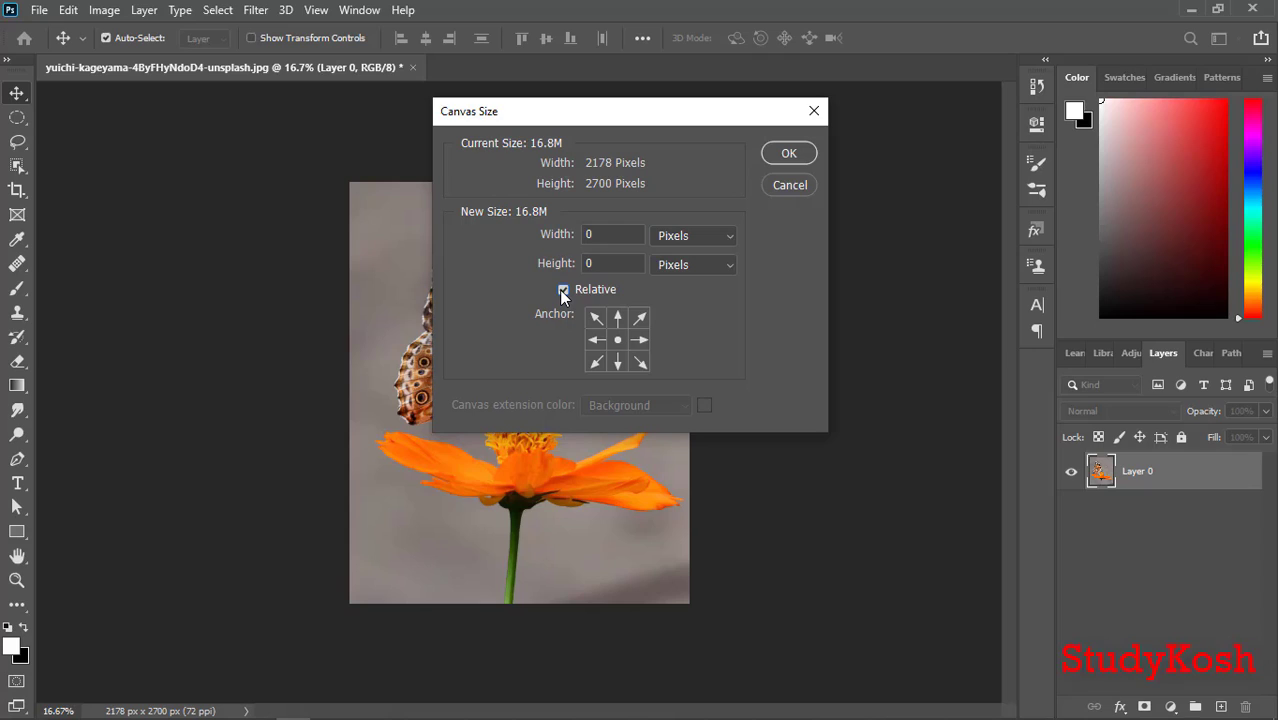
pyautogui.moveTo(617, 340)
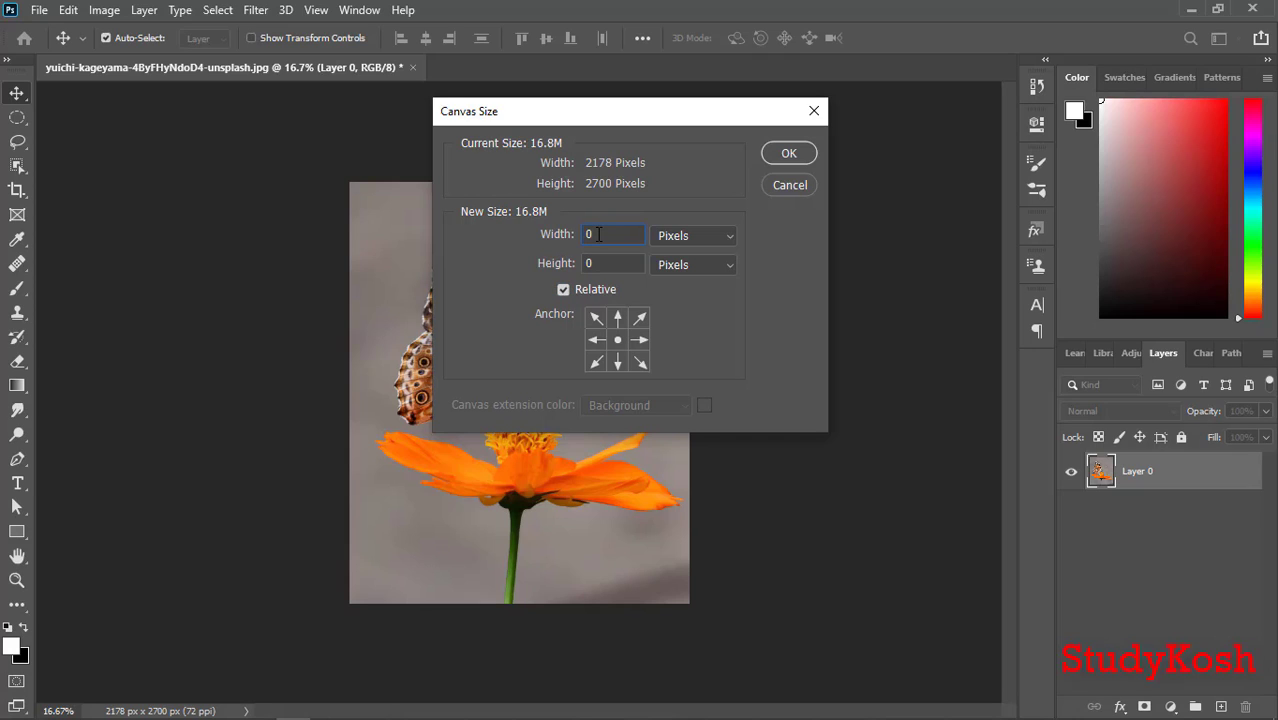
pyautogui.write('2')
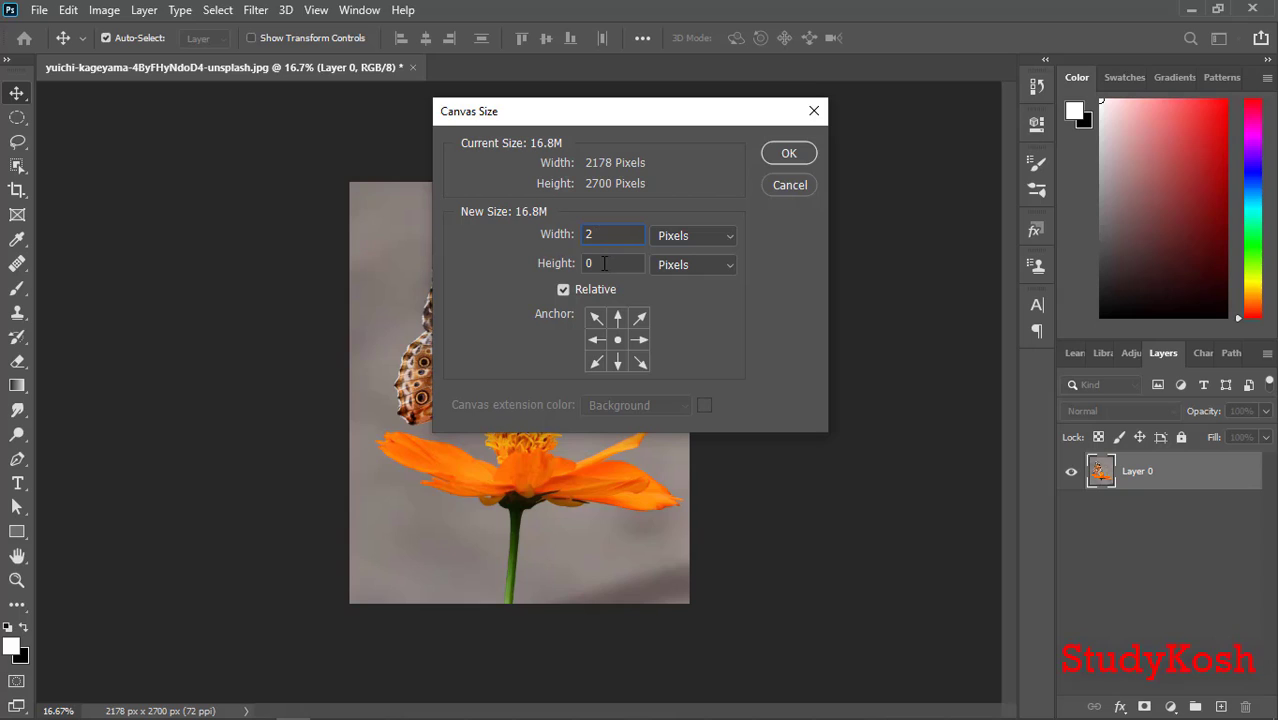
pyautogui.click(788, 153)
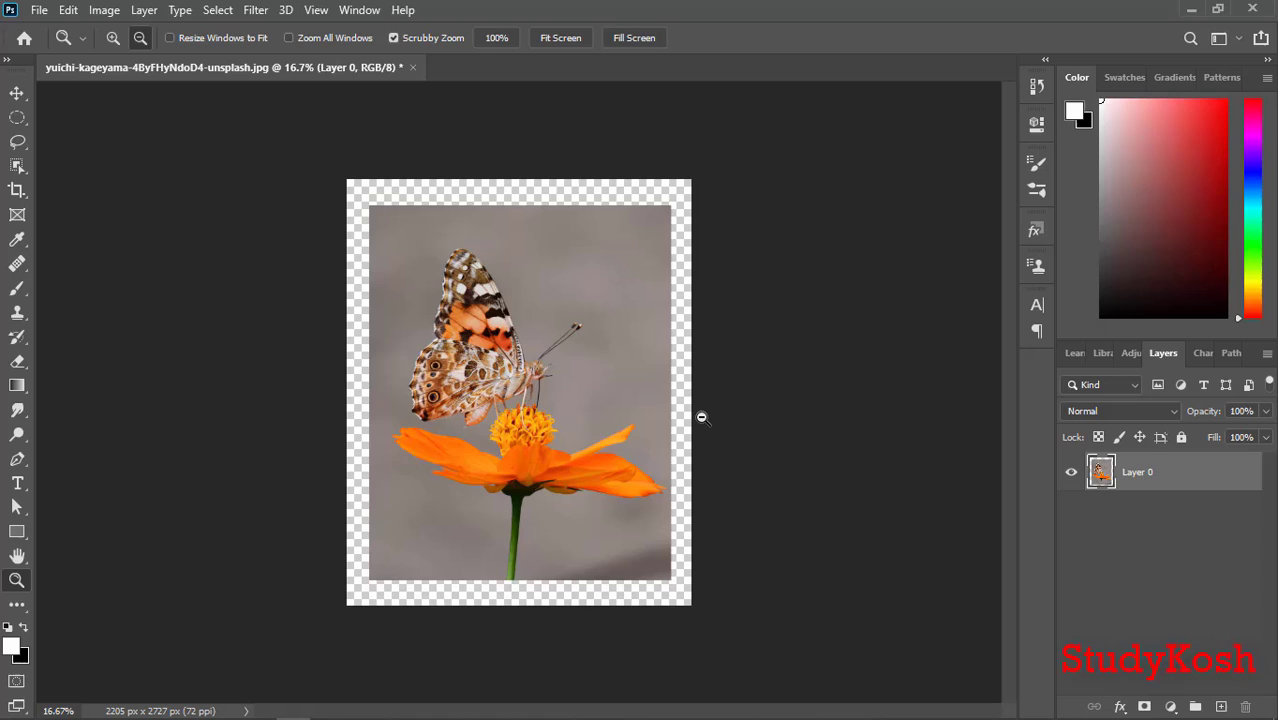
pyautogui.moveTo(1134, 699)
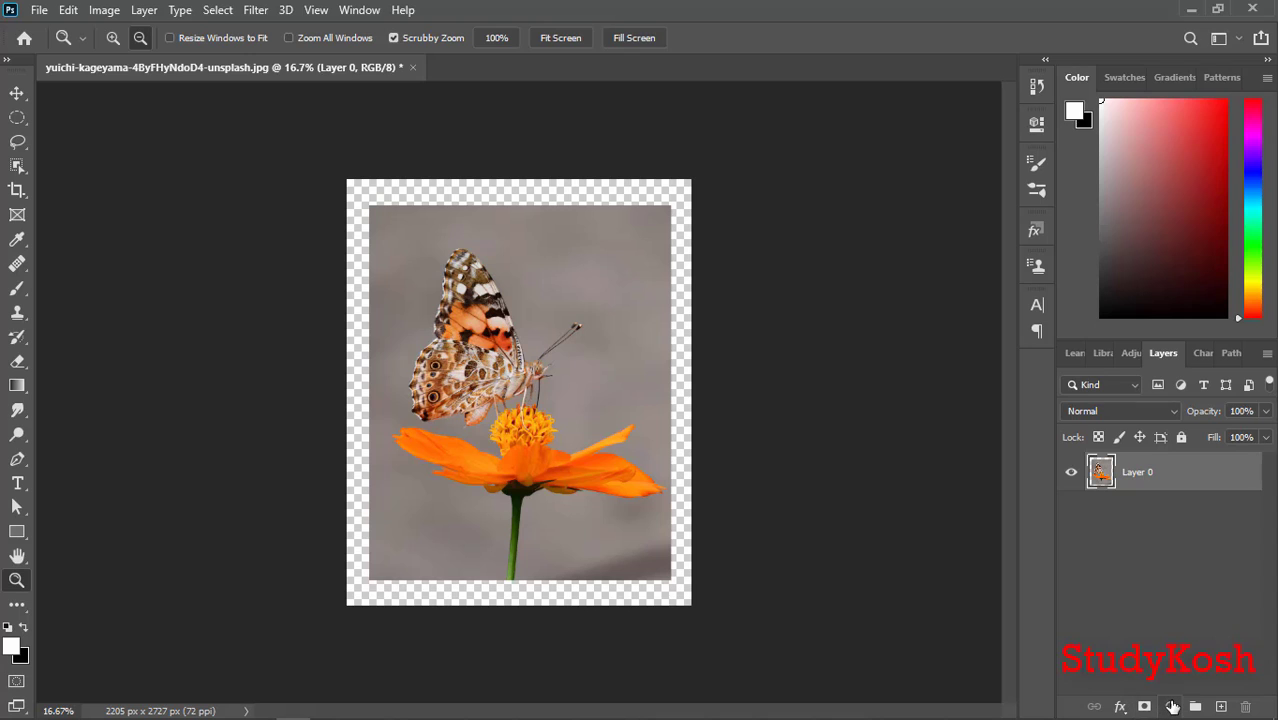
pyautogui.moveTo(1167, 703)
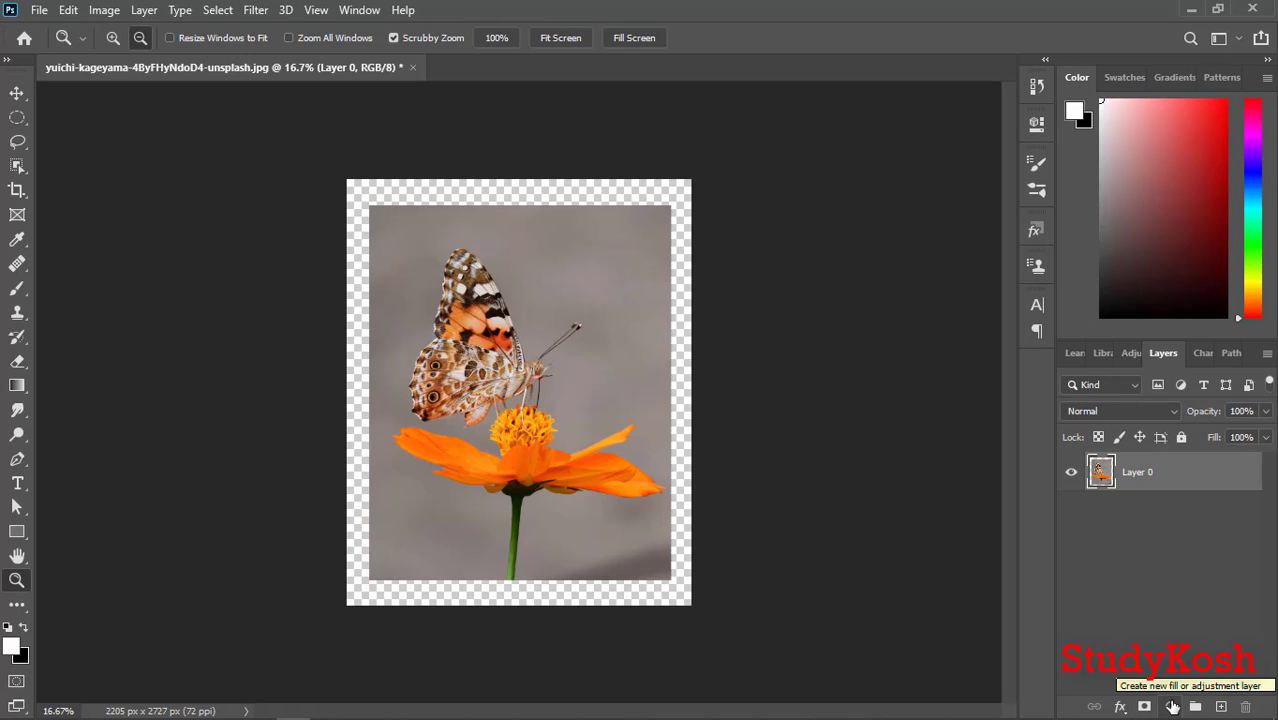
# Add a white Solid Color fill layer, Color Fill 1, above Layer 0
pyautogui.click(1166, 706)
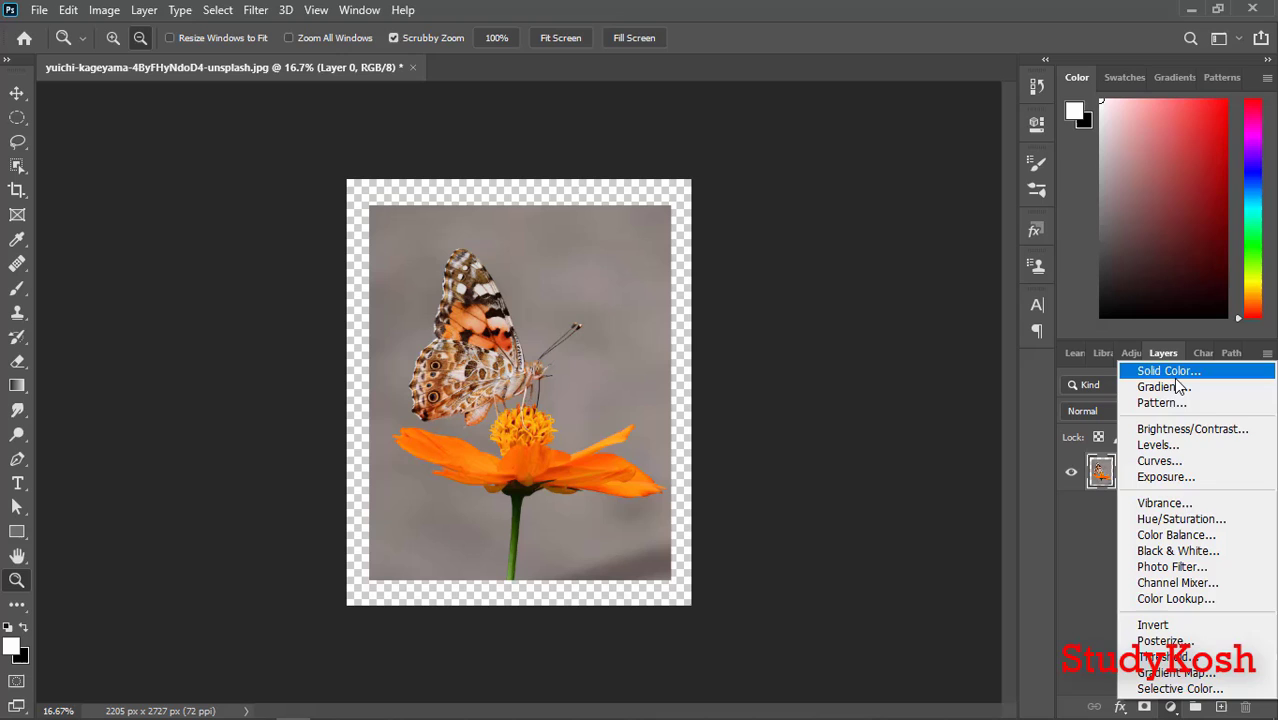
pyautogui.click(1166, 370)
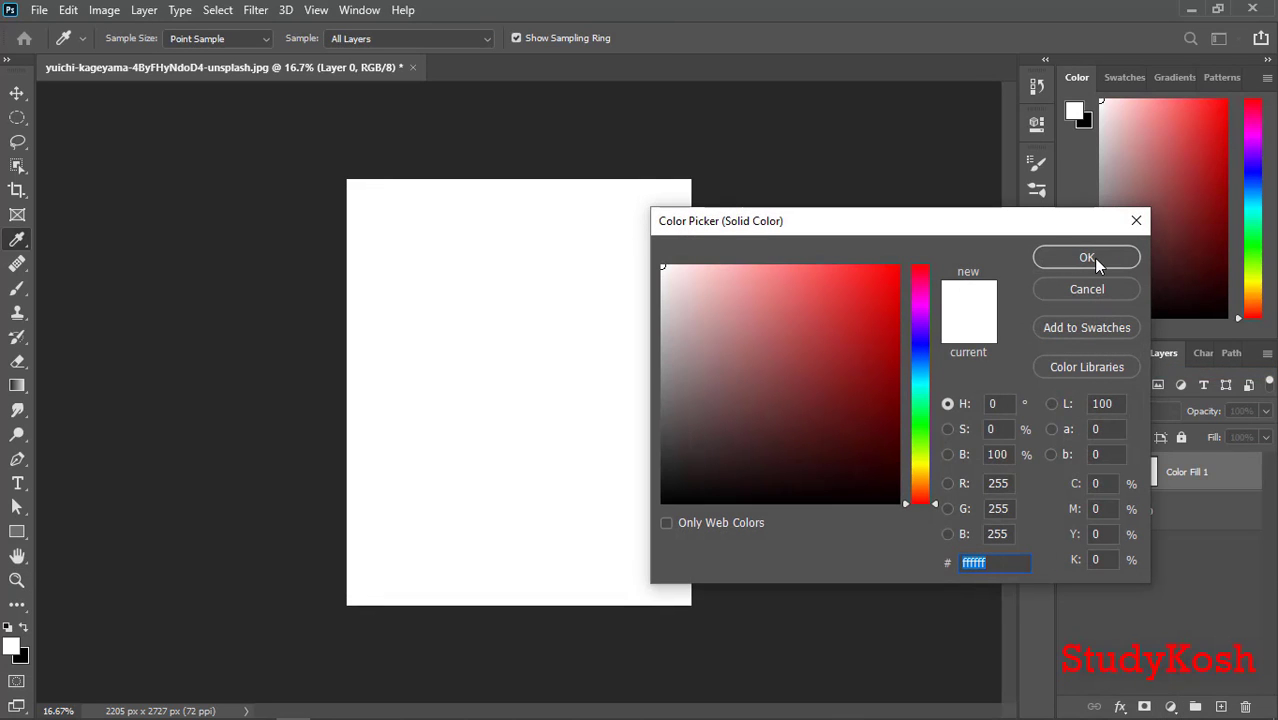
pyautogui.click(1086, 257)
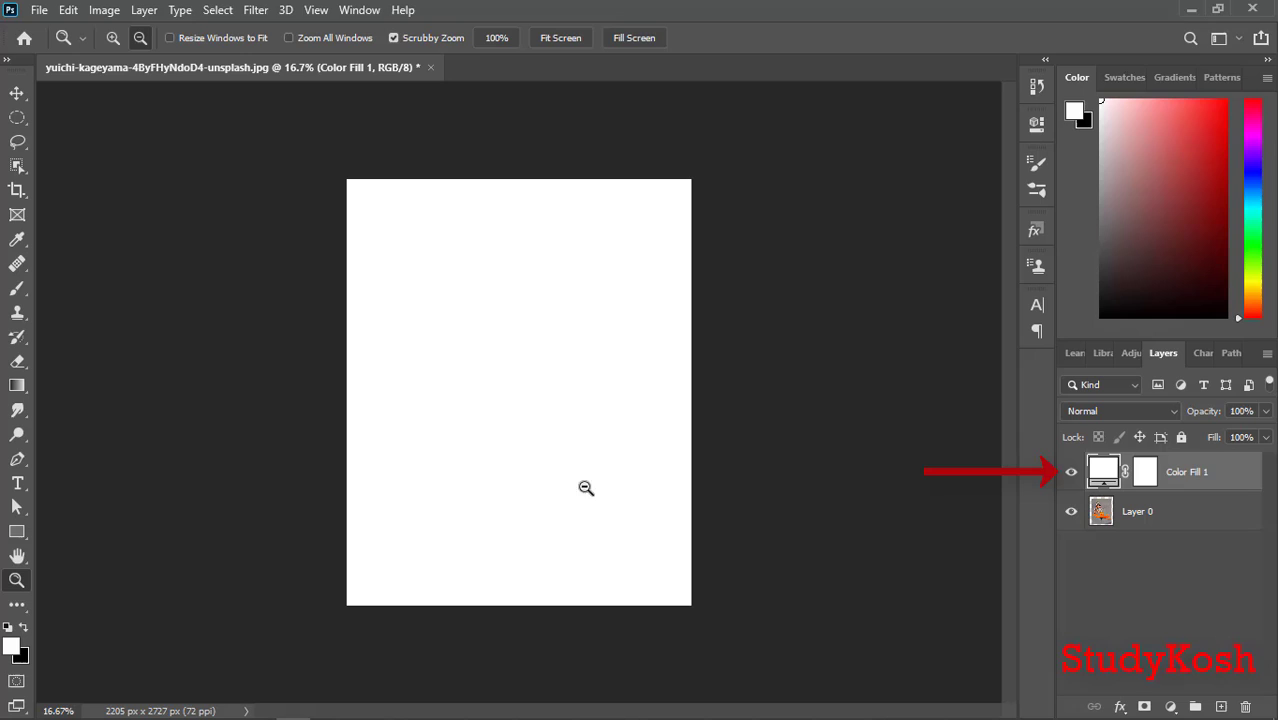
pyautogui.moveTo(420, 523)
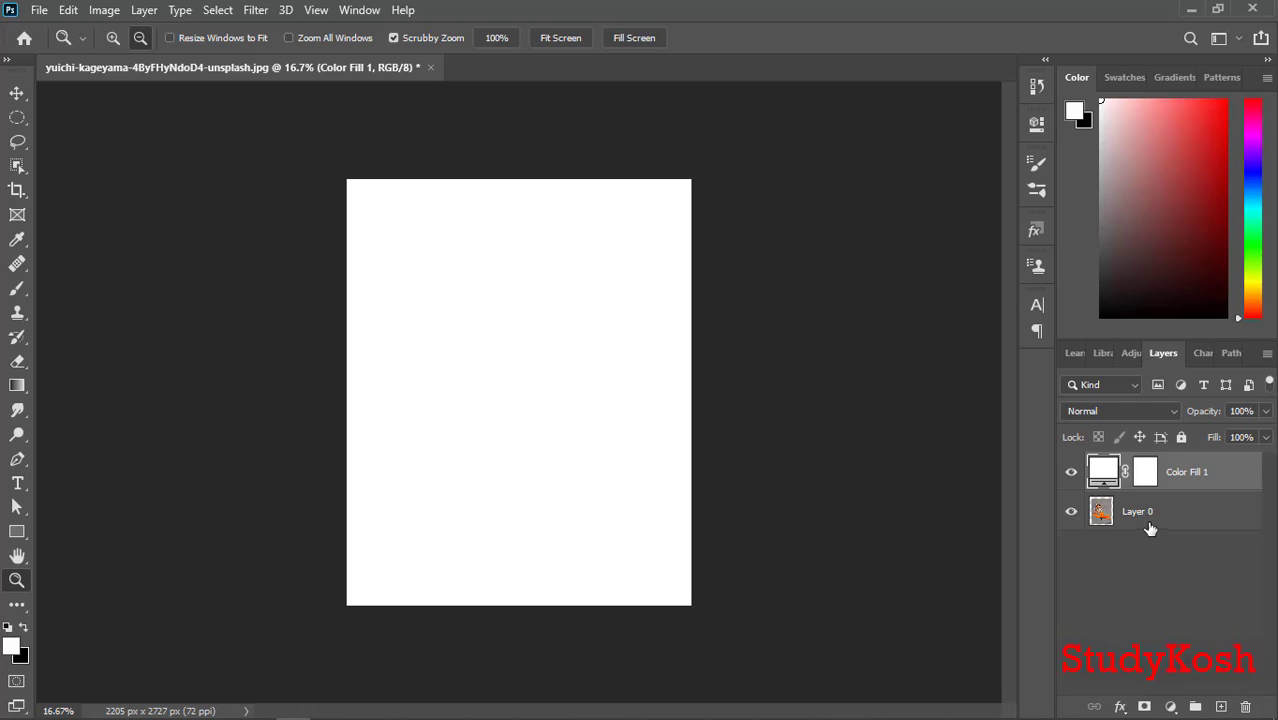
pyautogui.moveTo(1190, 485)
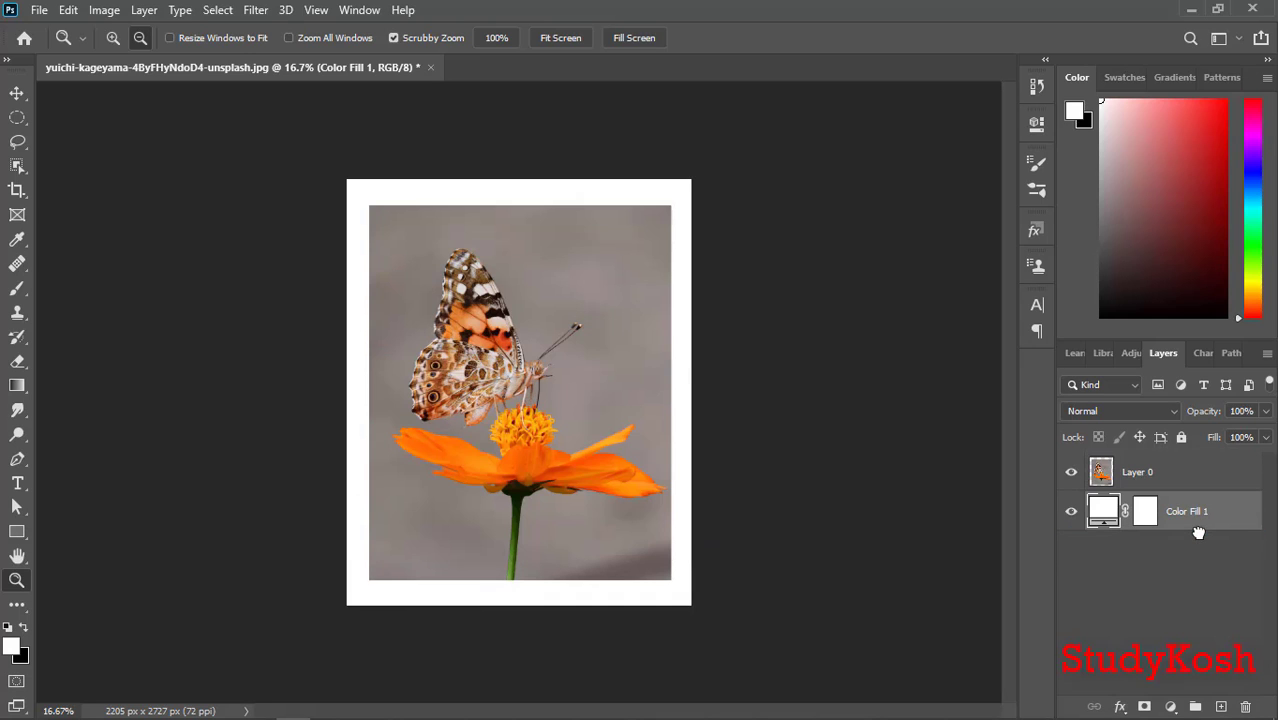
pyautogui.moveTo(314, 360)
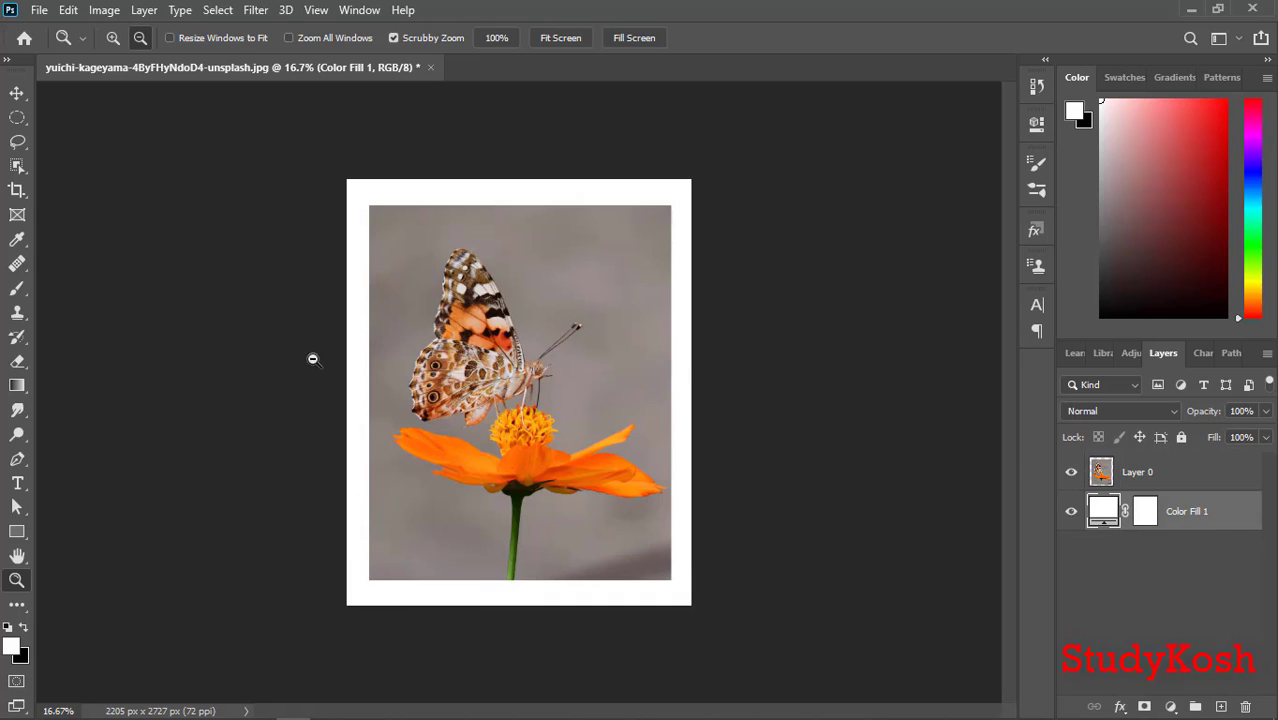
pyautogui.moveTo(574, 221)
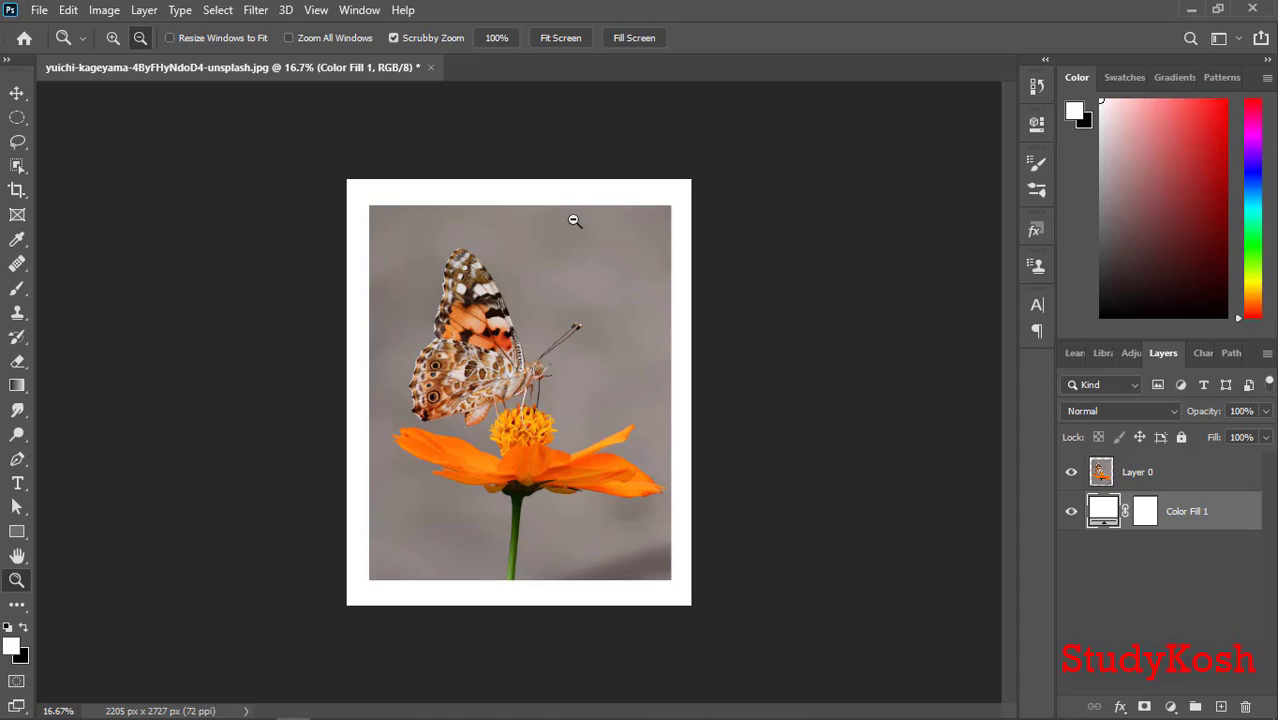
pyautogui.moveTo(521, 592)
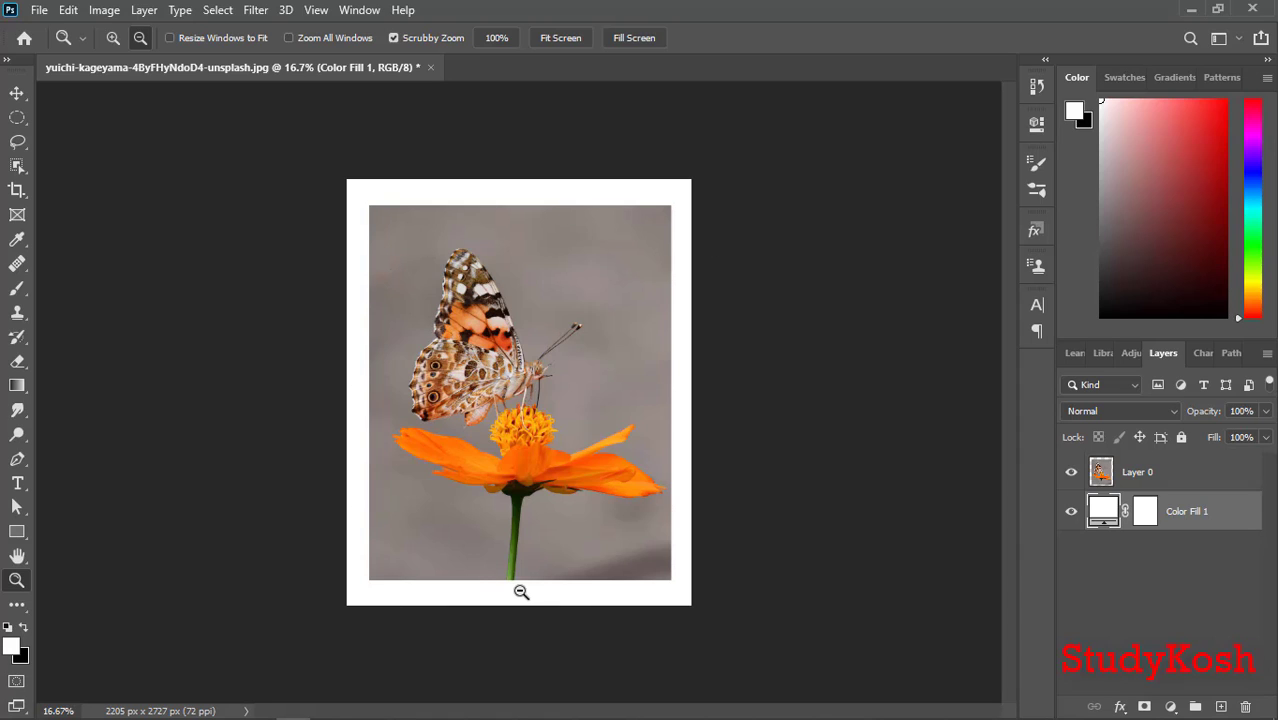
pyautogui.moveTo(911, 329)
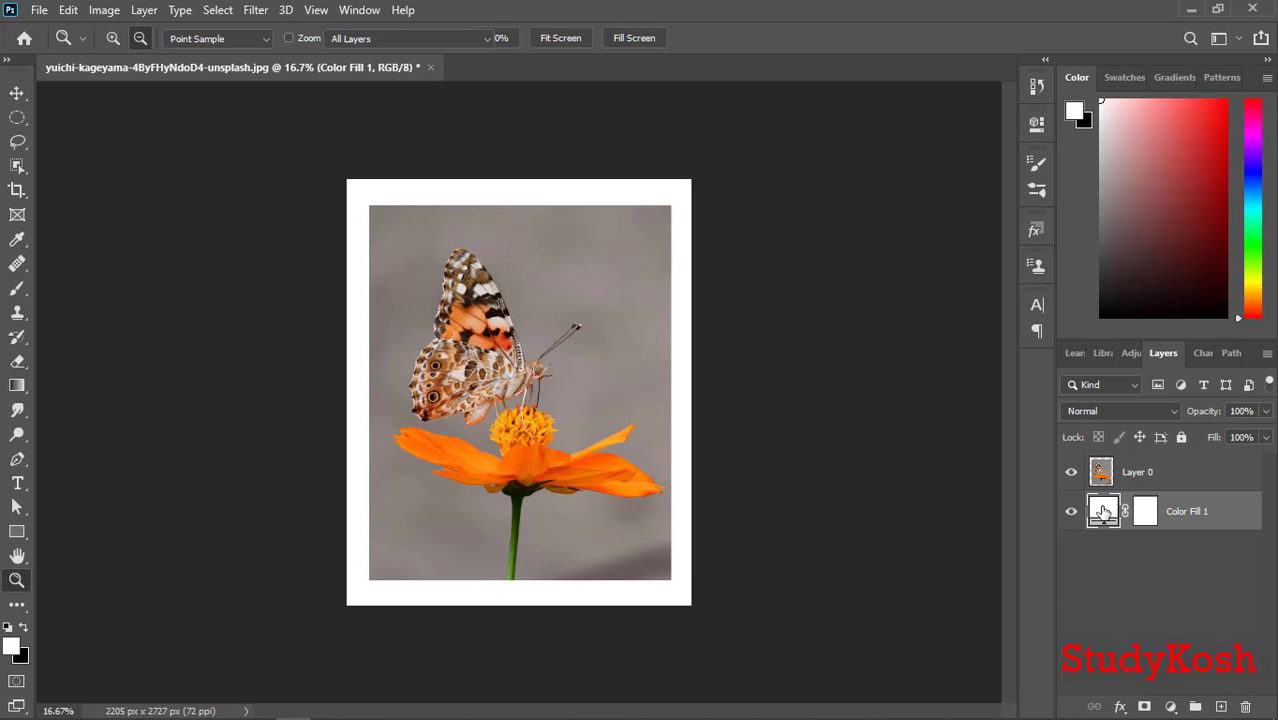
# Recolor Color Fill 1 to the flower petals' orange, sampled with the eyedropper
pyautogui.doubleClick(1103, 510)
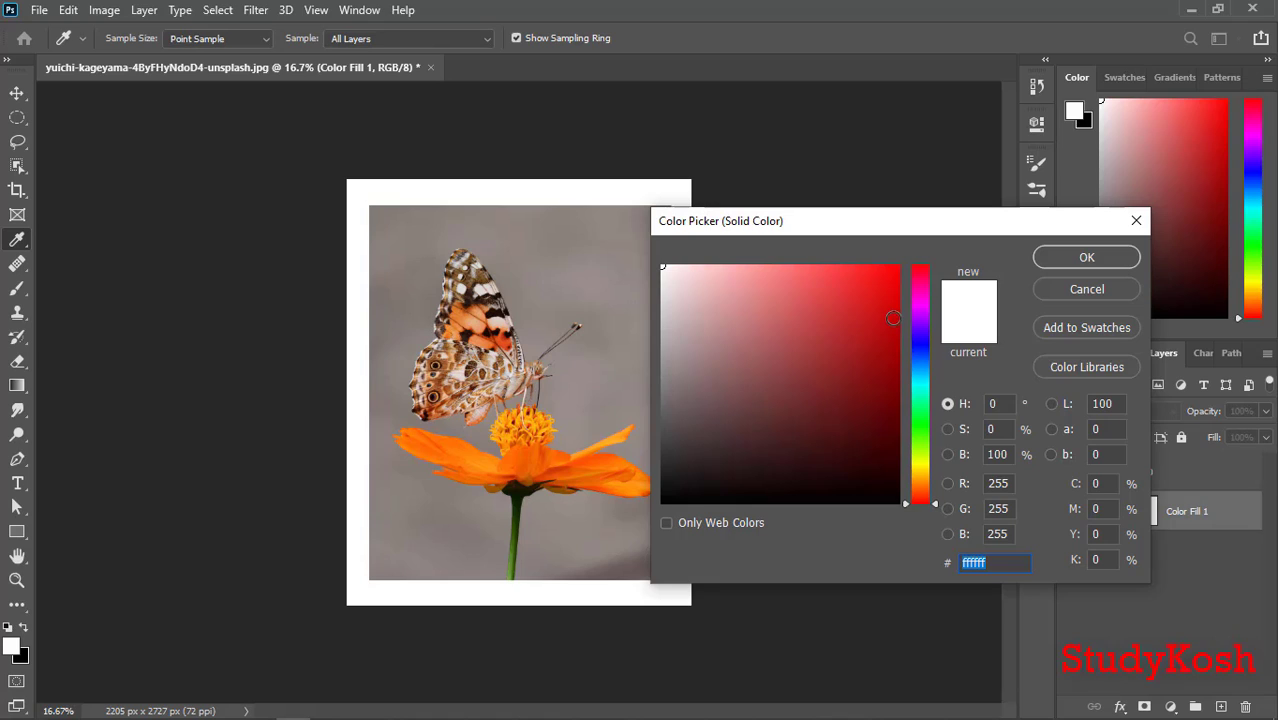
pyautogui.click(668, 497)
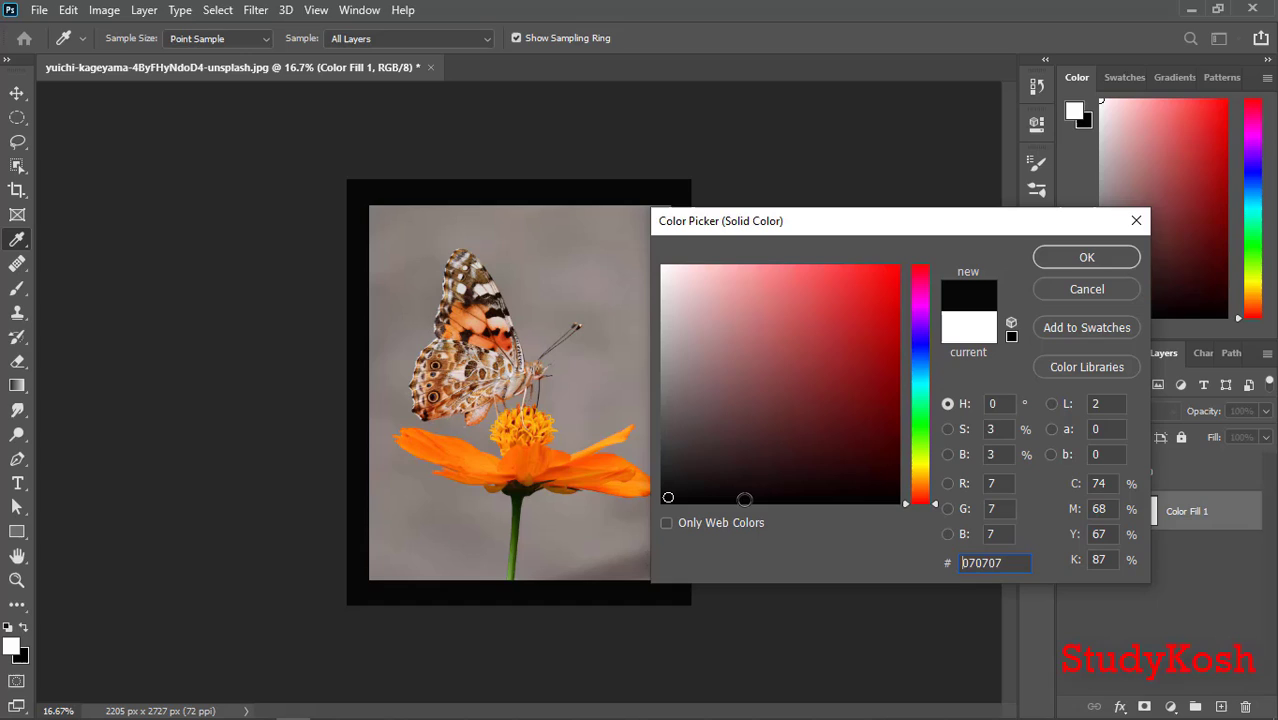
pyautogui.click(919, 345)
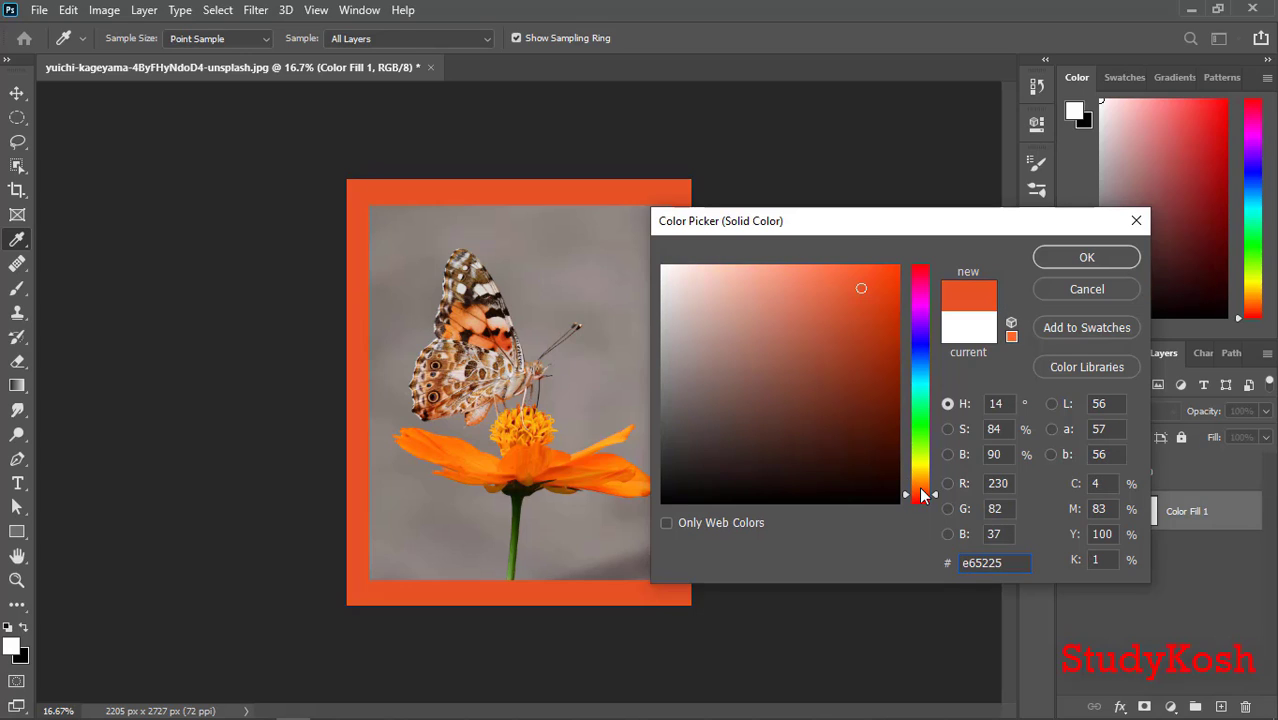
pyautogui.moveTo(920, 495); pyautogui.dragTo(906, 385)
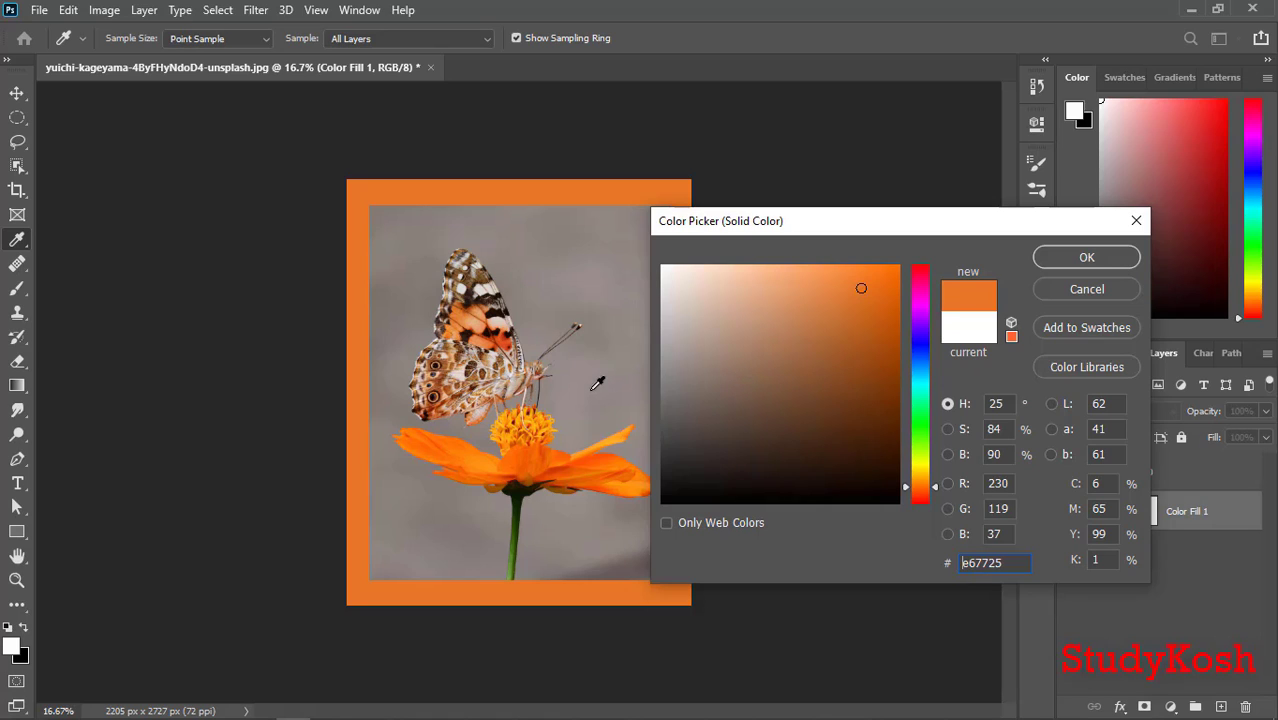
pyautogui.moveTo(510, 451)
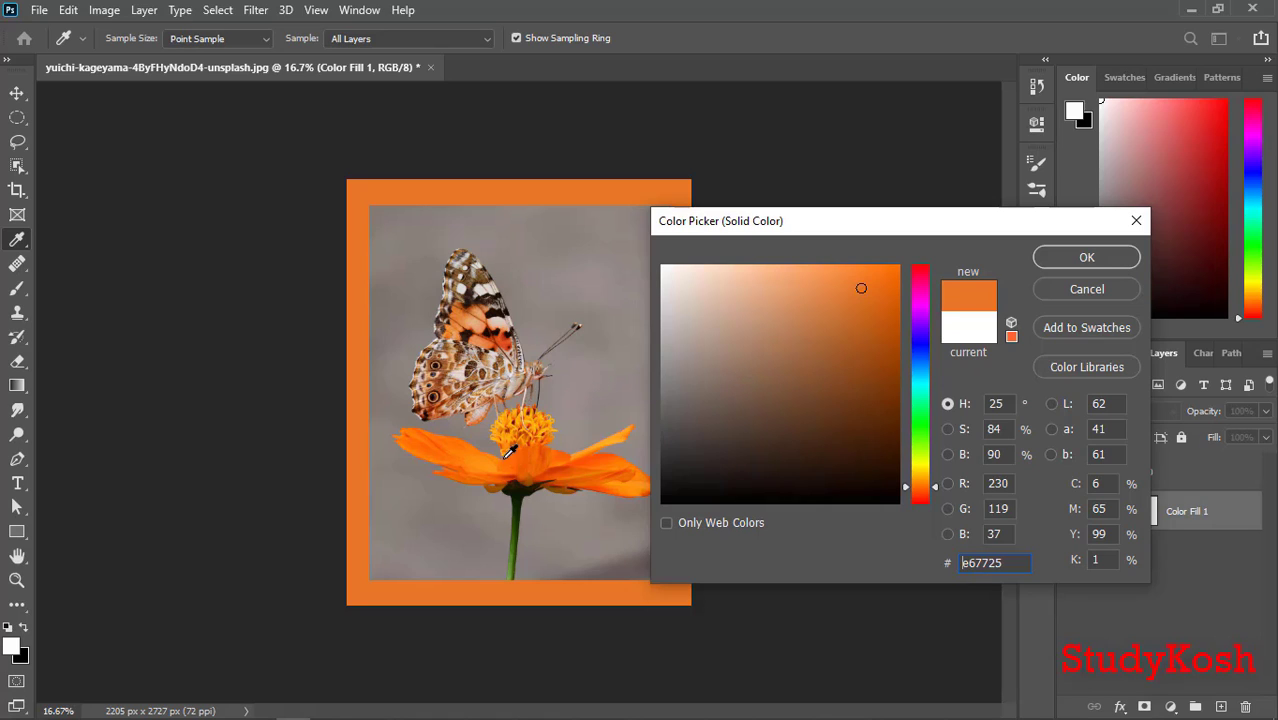
pyautogui.click(884, 266)
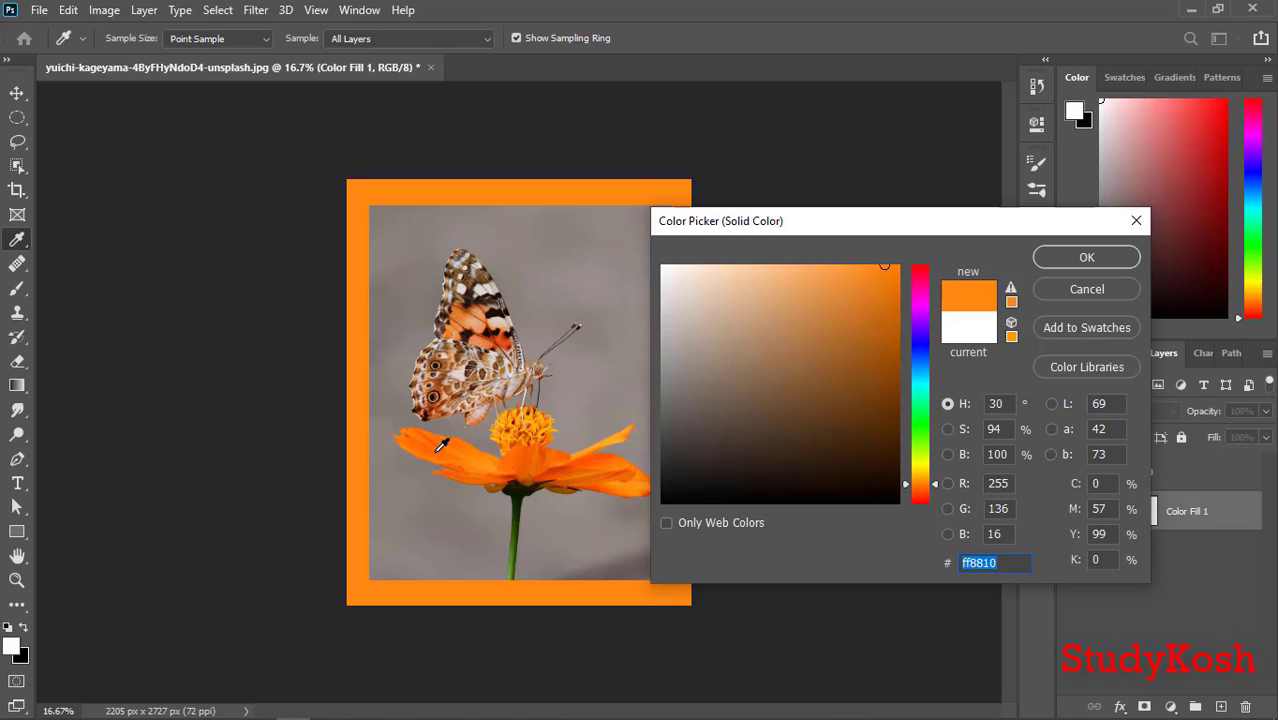
pyautogui.moveTo(515, 463)
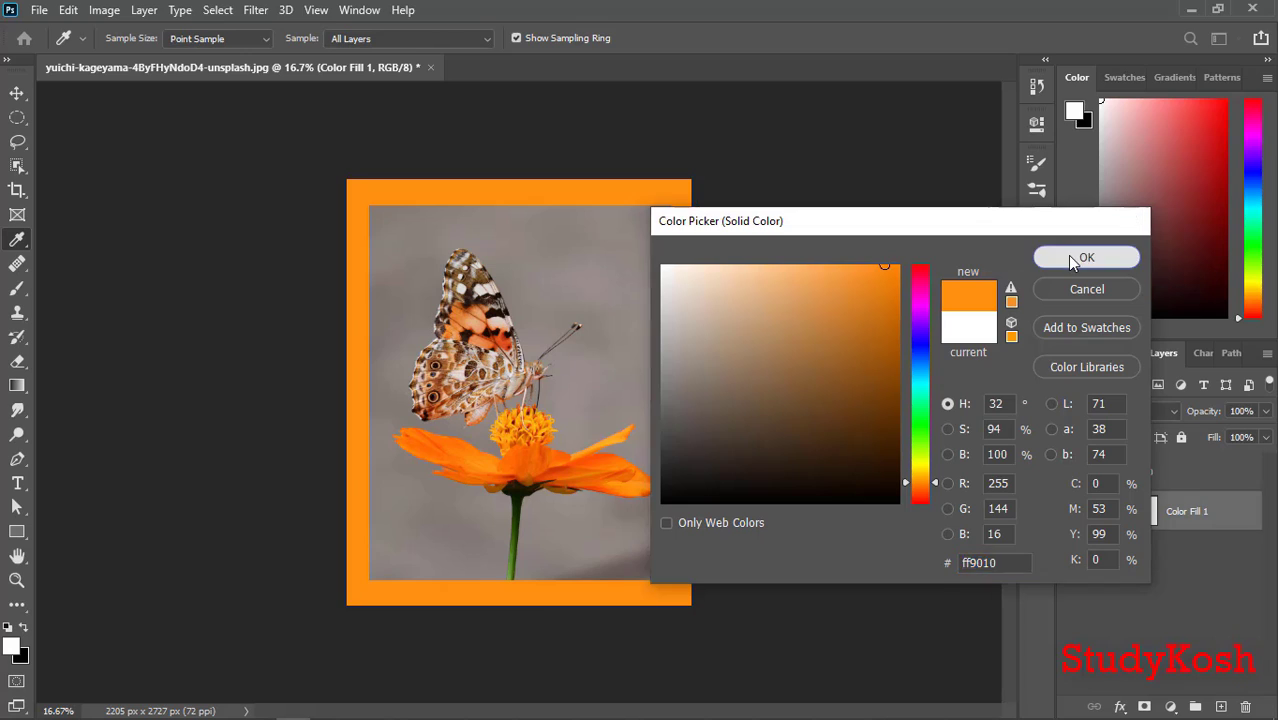
pyautogui.click(1086, 257)
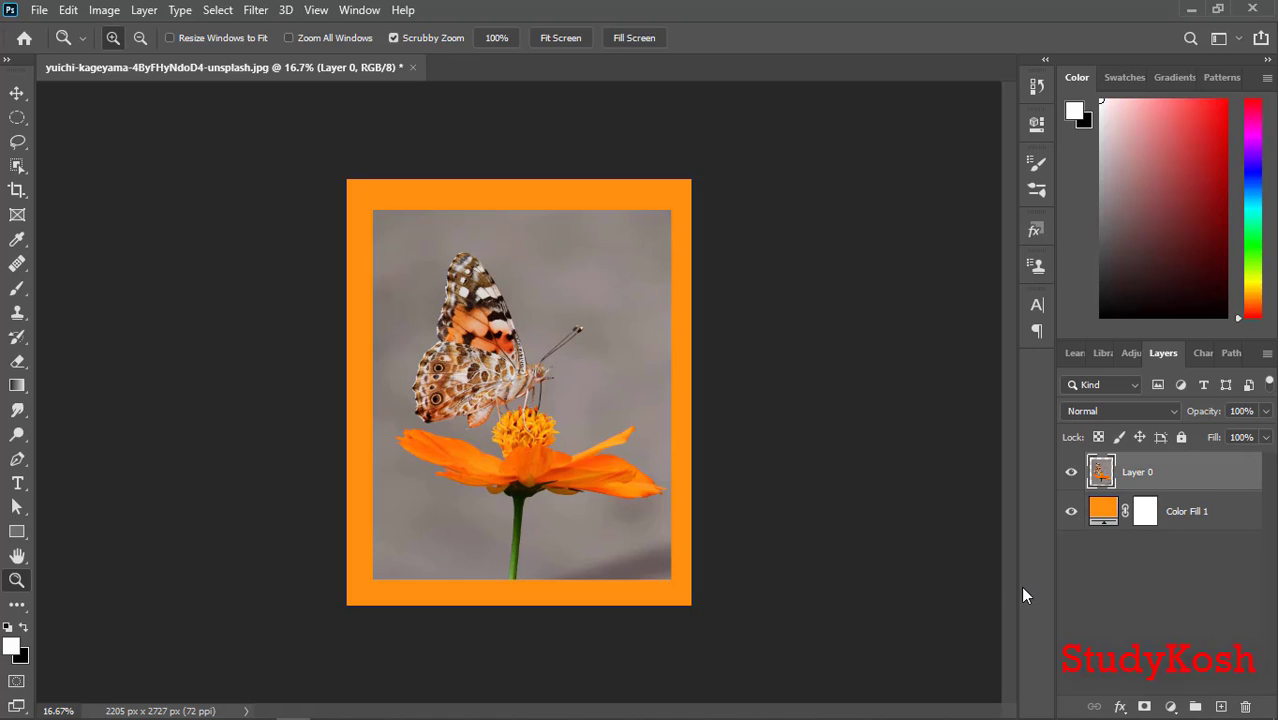
pyautogui.moveTo(731, 387)
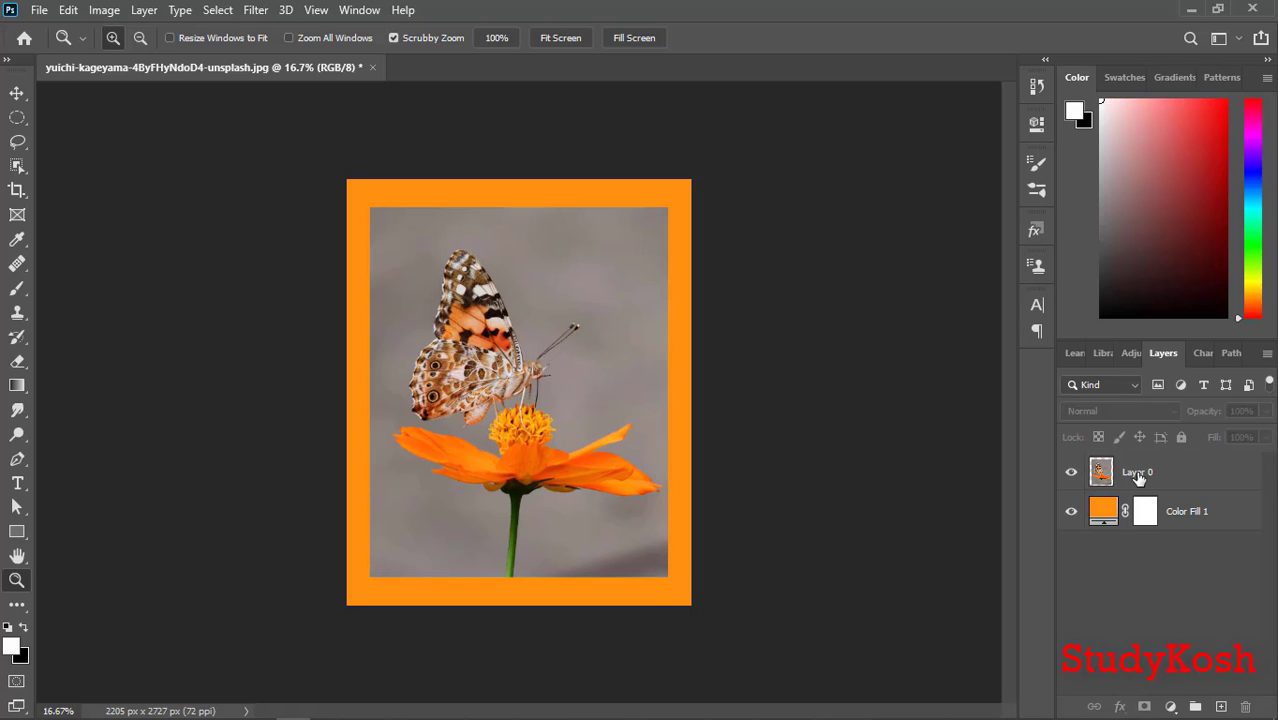
# Give Layer 0 a 29 px white Stroke effect positioned inside
pyautogui.click(1137, 472)
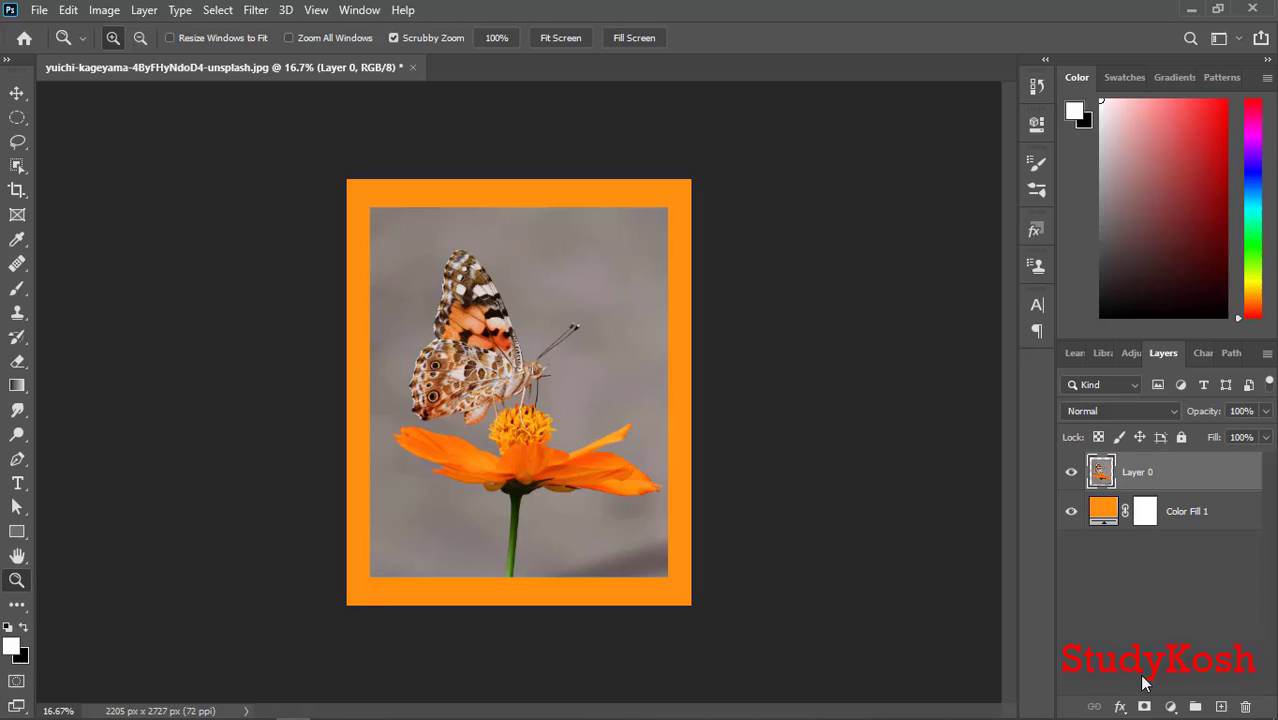
pyautogui.click(1121, 705)
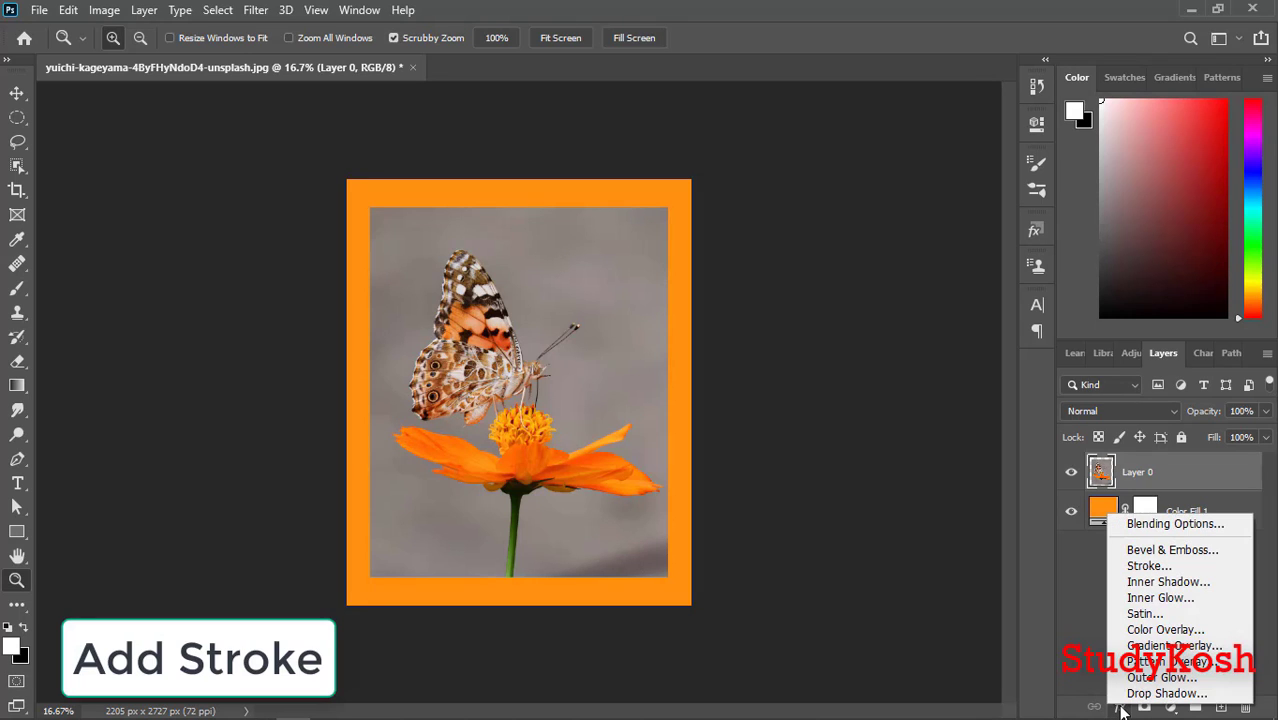
pyautogui.click(1149, 566)
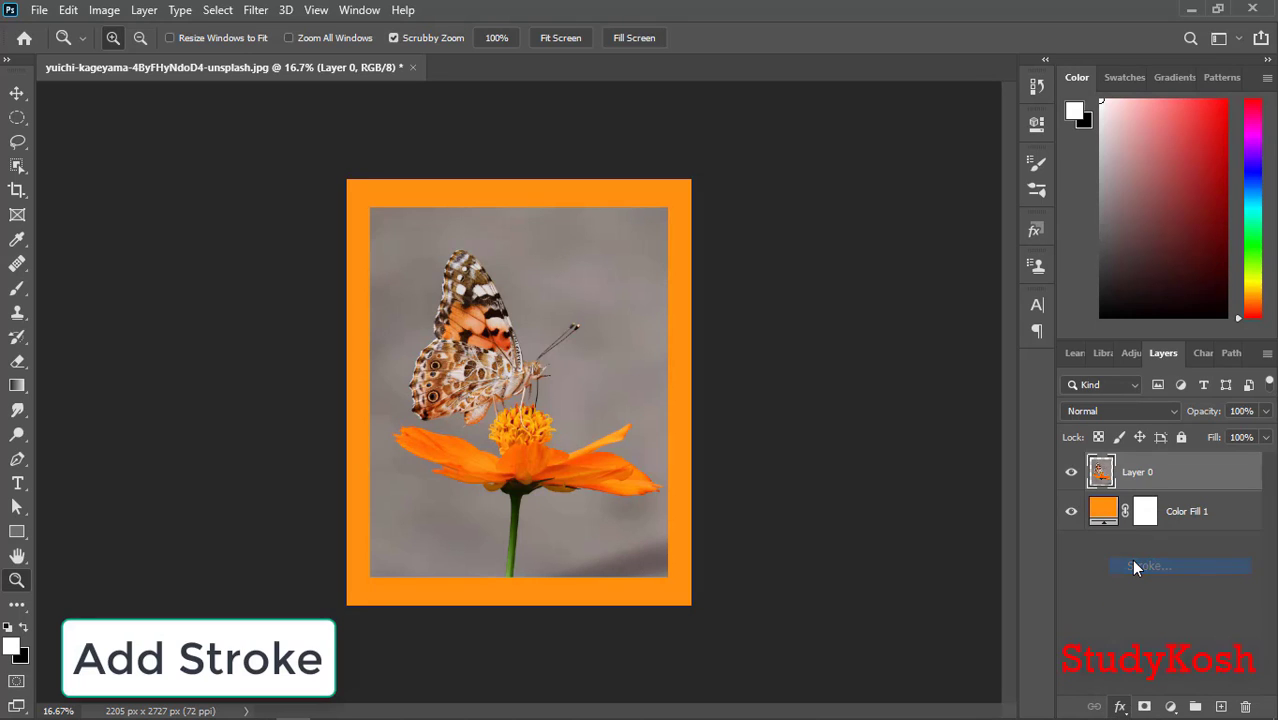
pyautogui.click(1175, 566)
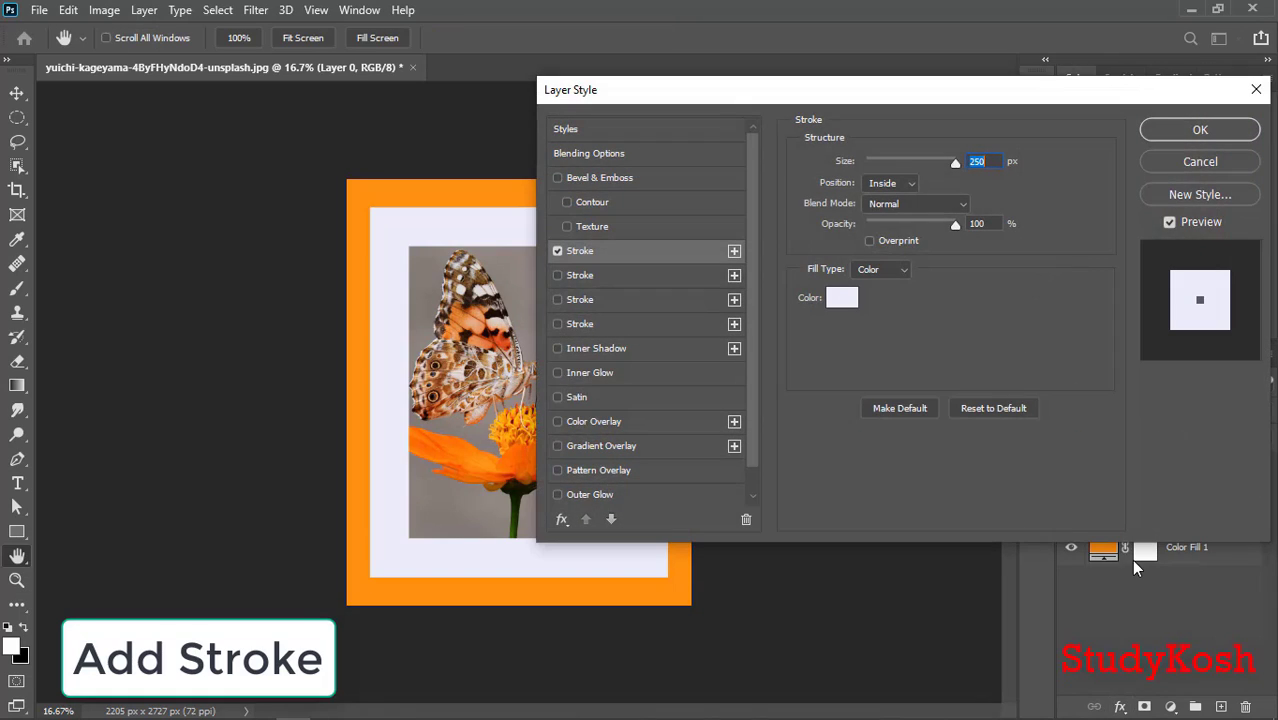
pyautogui.moveTo(955, 161); pyautogui.dragTo(955, 161)
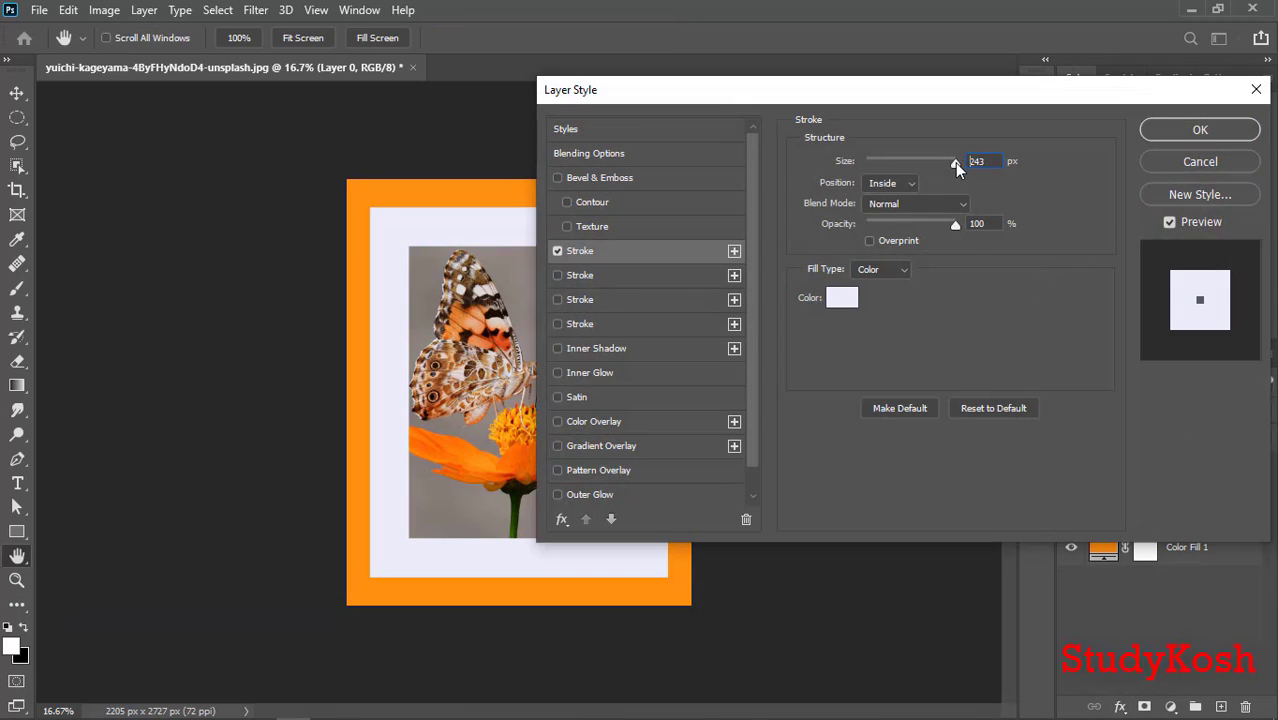
pyautogui.moveTo(955, 161); pyautogui.dragTo(893, 161)
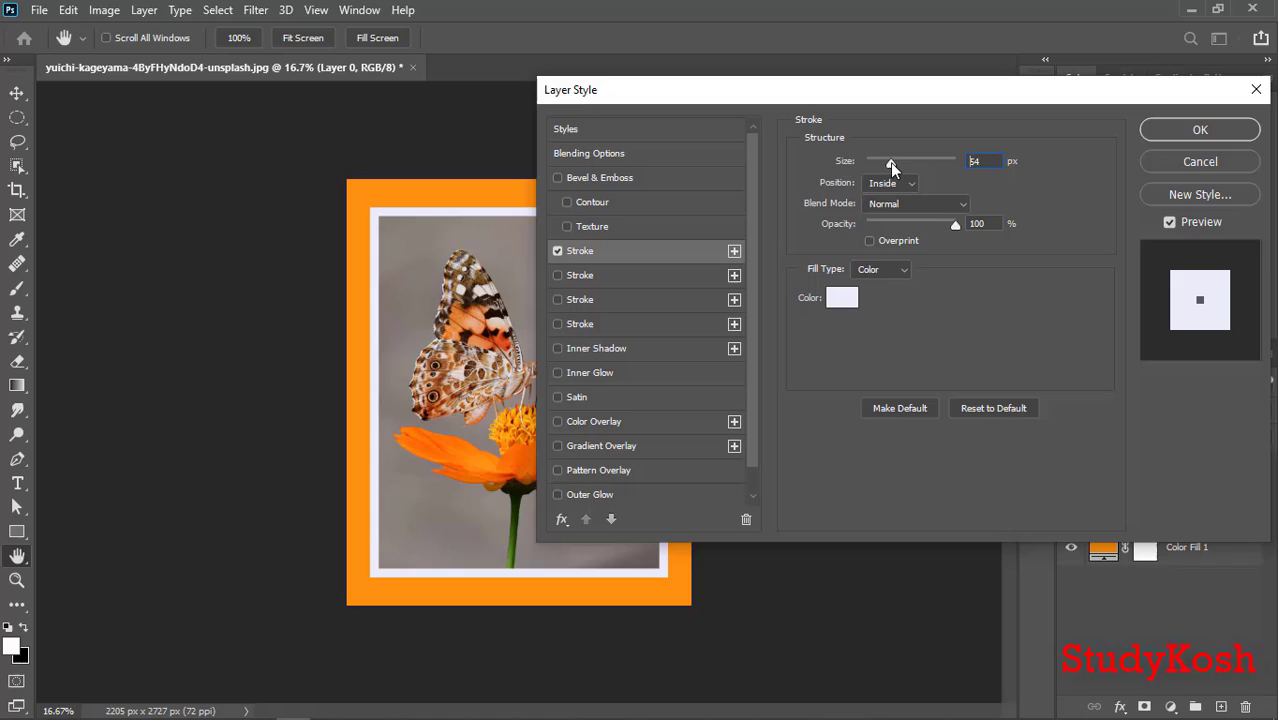
pyautogui.moveTo(893, 165); pyautogui.dragTo(880, 165)
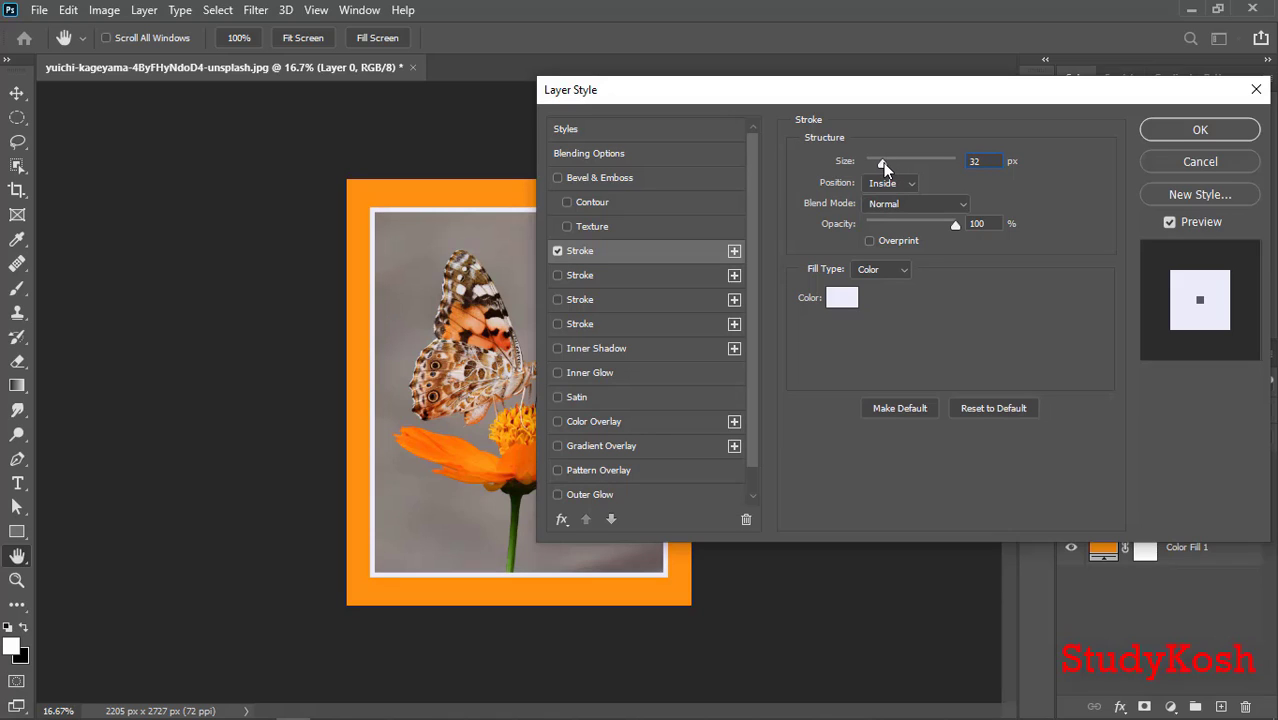
pyautogui.moveTo(882, 161); pyautogui.dragTo(878, 161)
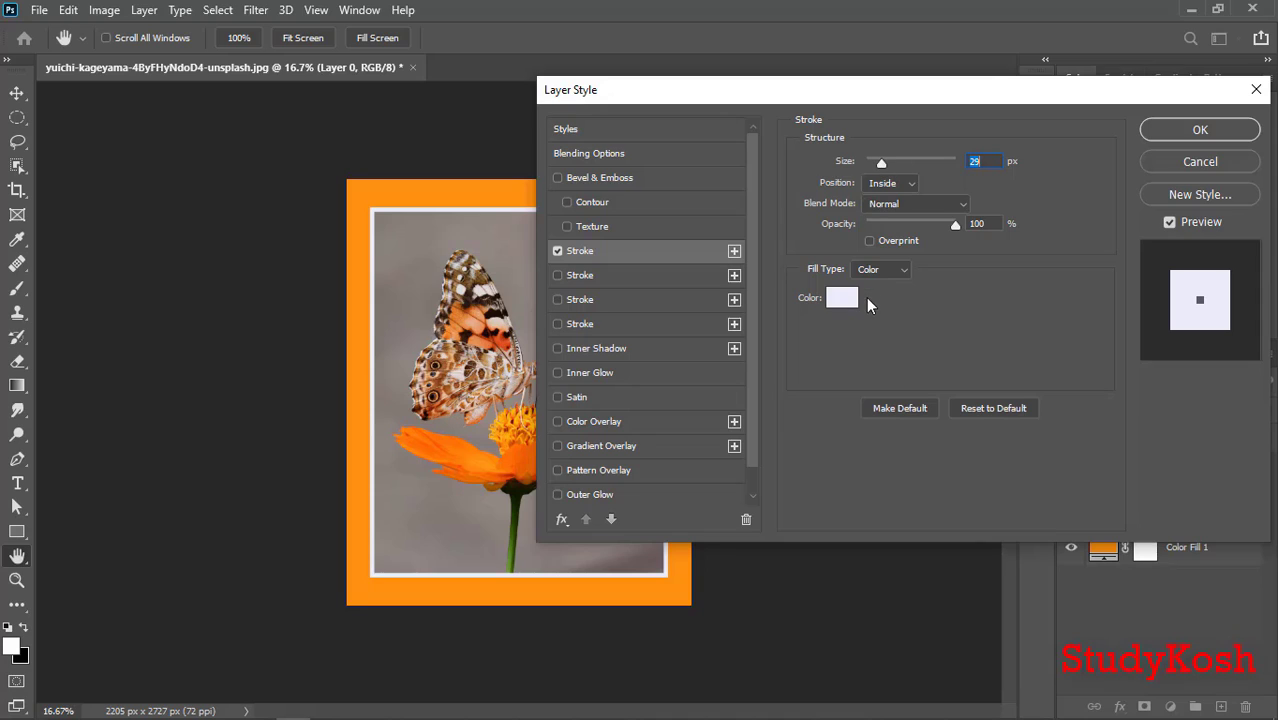
pyautogui.moveTo(842, 299)
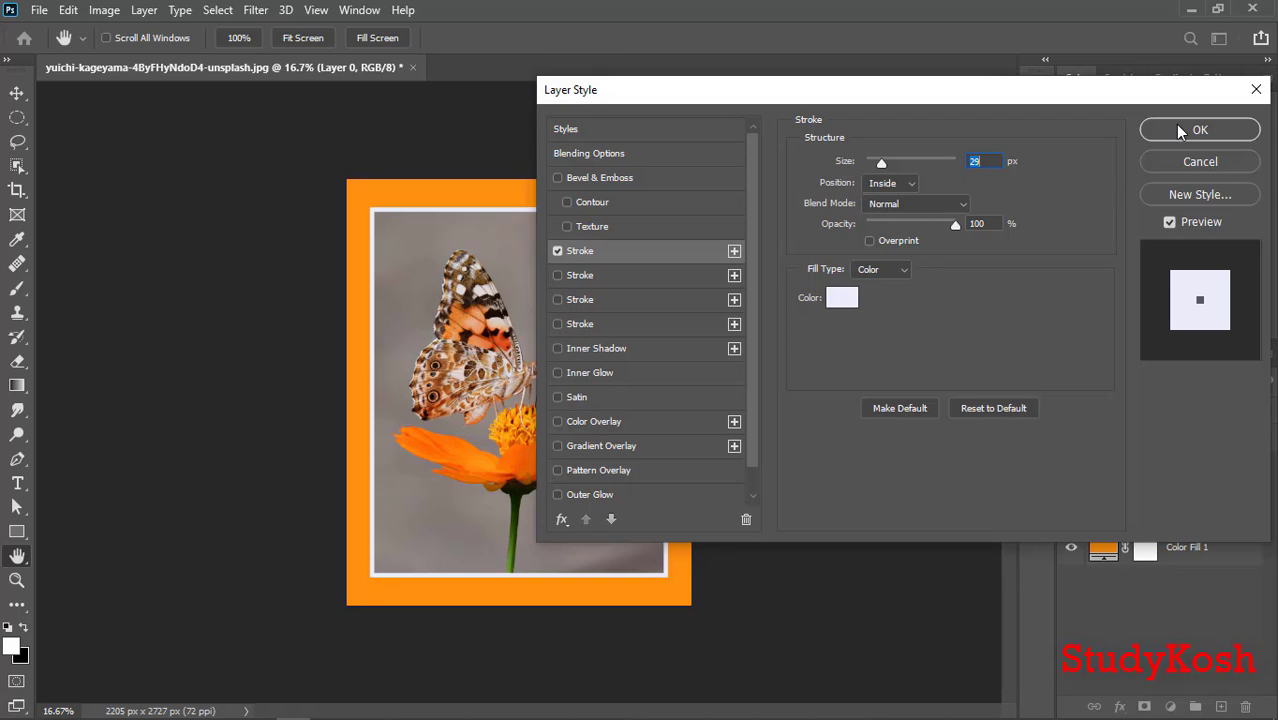
pyautogui.click(1200, 129)
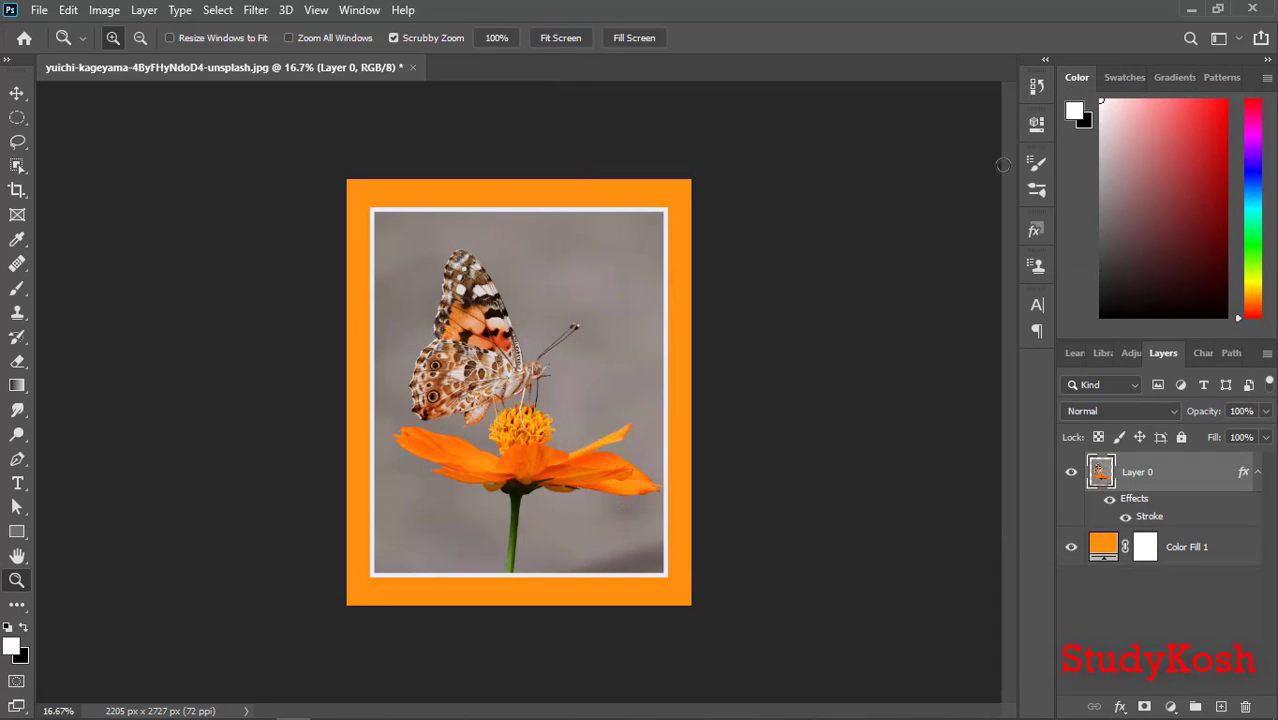
pyautogui.moveTo(580, 236)
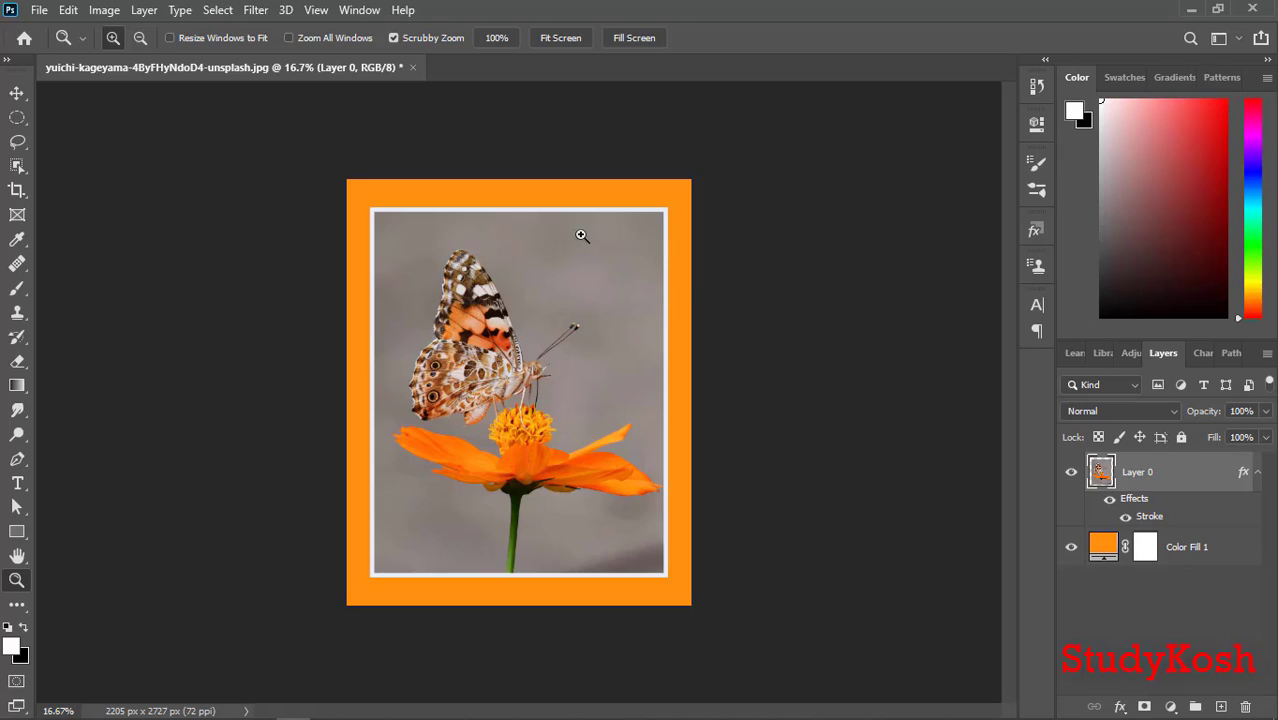